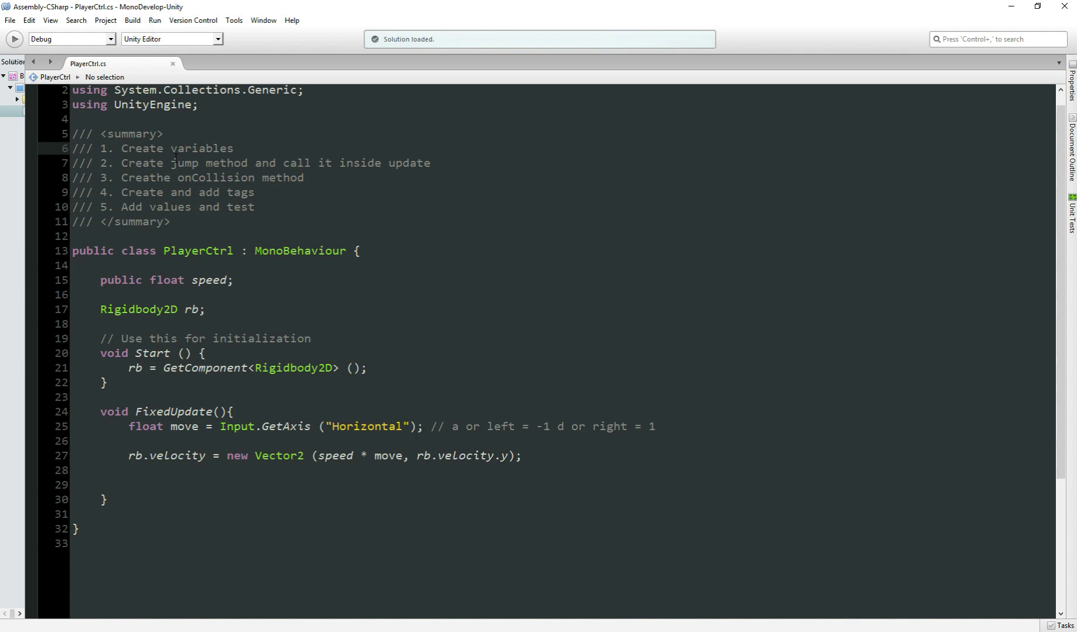
# Declare 'public float jumpForce;' and 'bool isJumping;' after speed, then select the variables to-do comment.
pyautogui.click(238, 280)
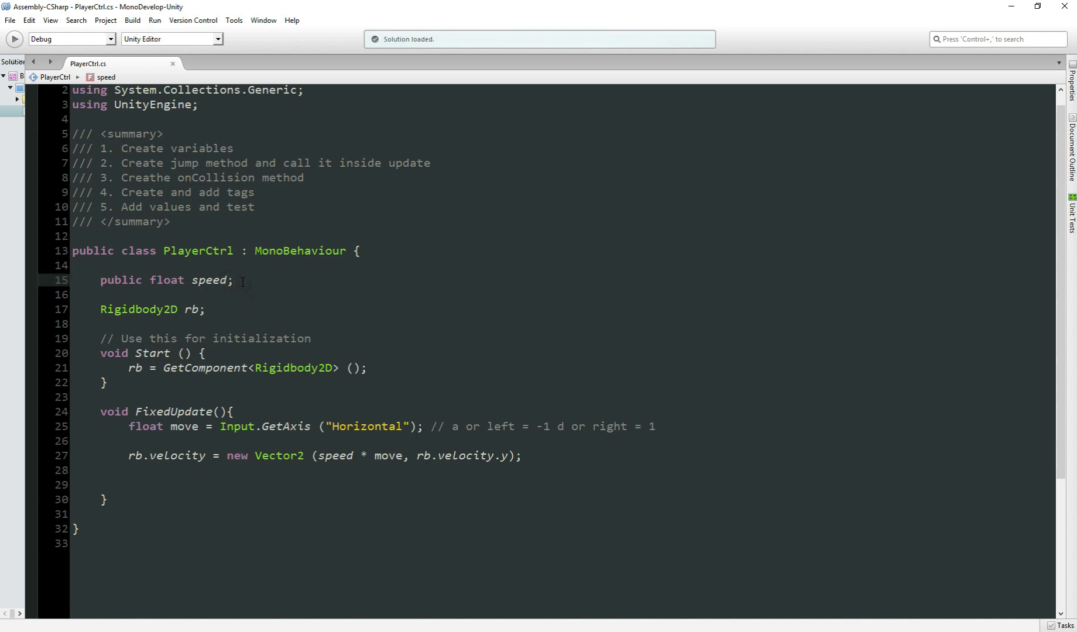
pyautogui.write('public float jump')
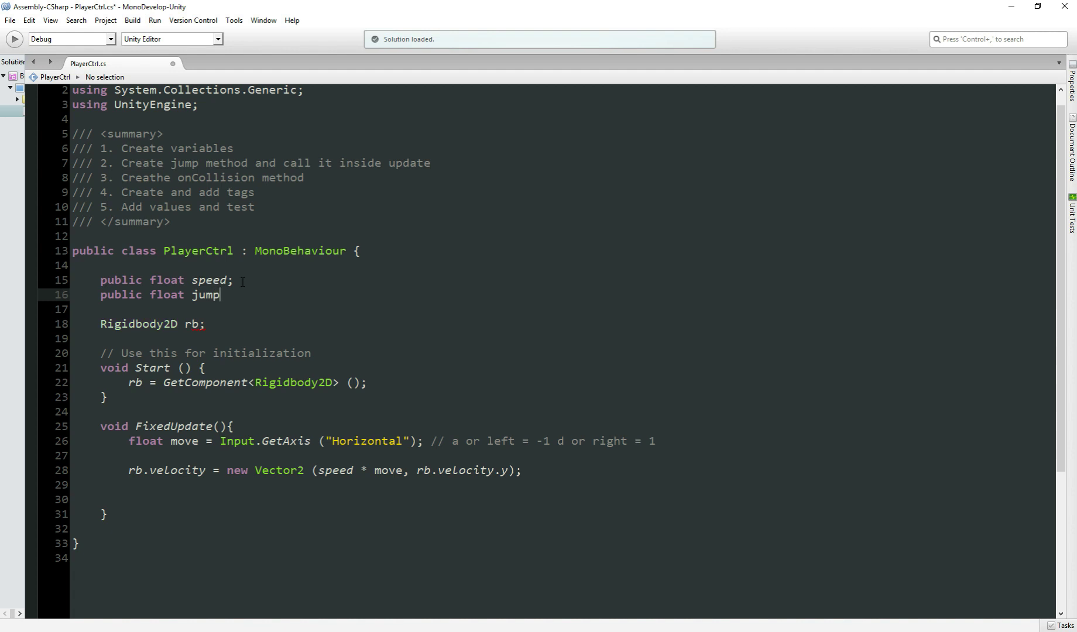
pyautogui.write('Force;')
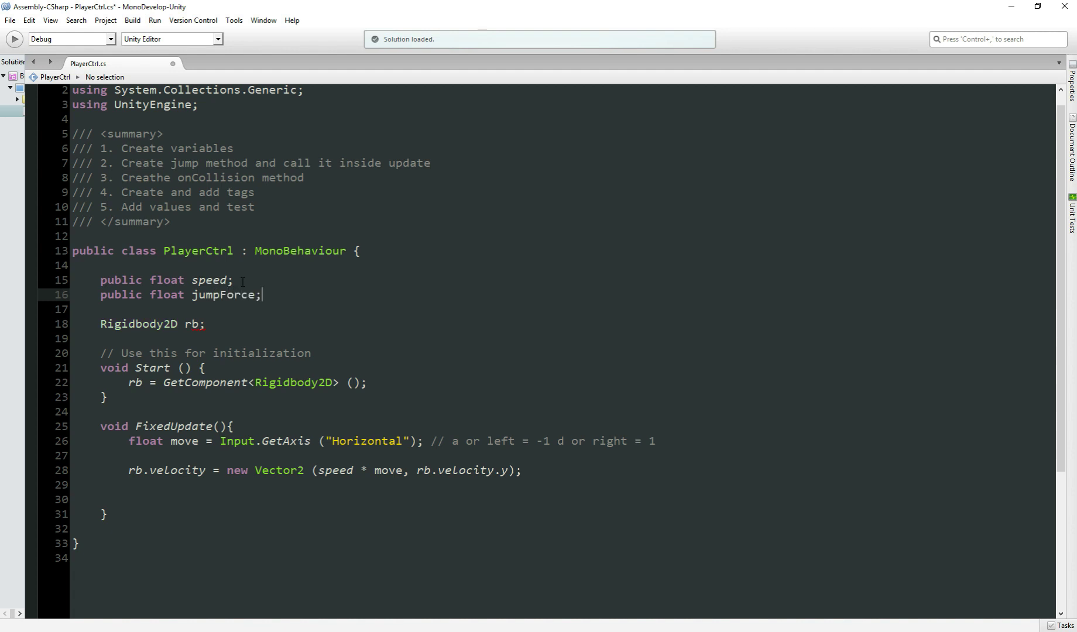
pyautogui.write('bool')
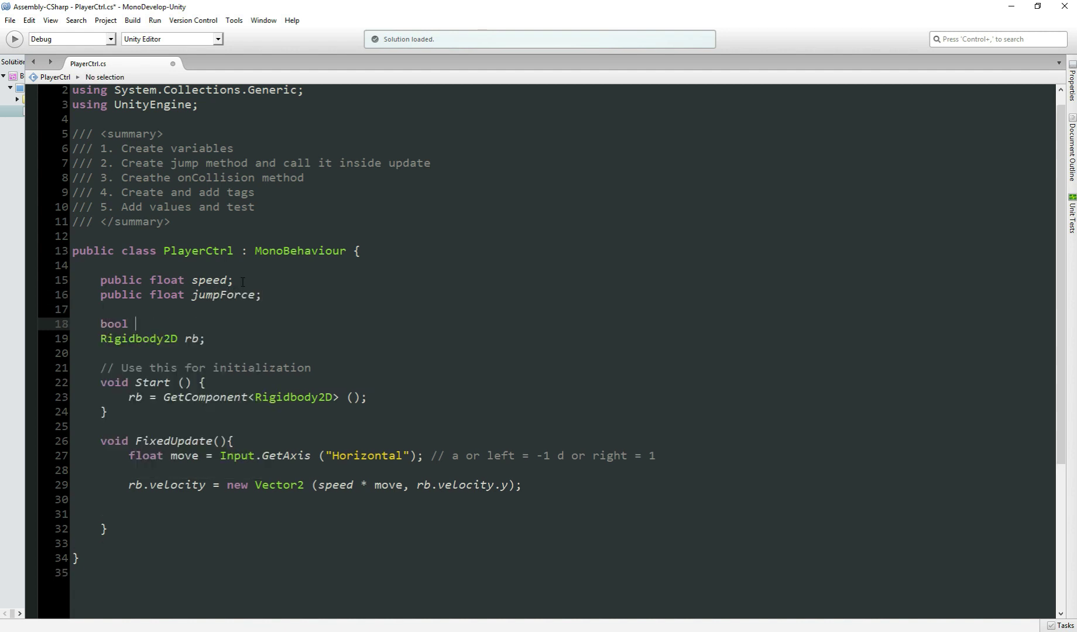
pyautogui.write('isJump')
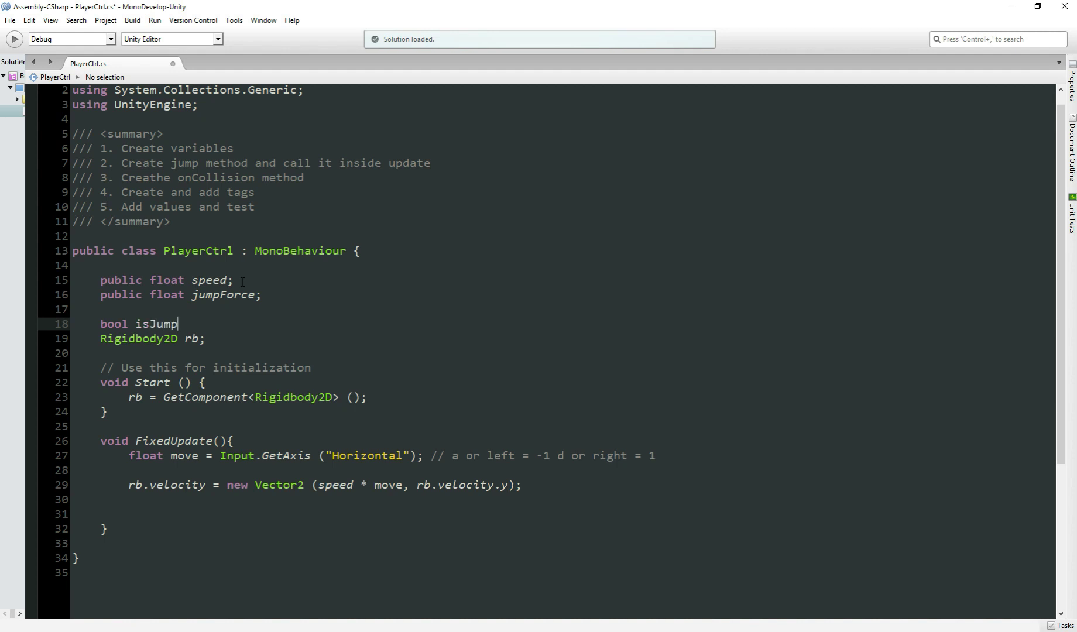
pyautogui.write('ing')
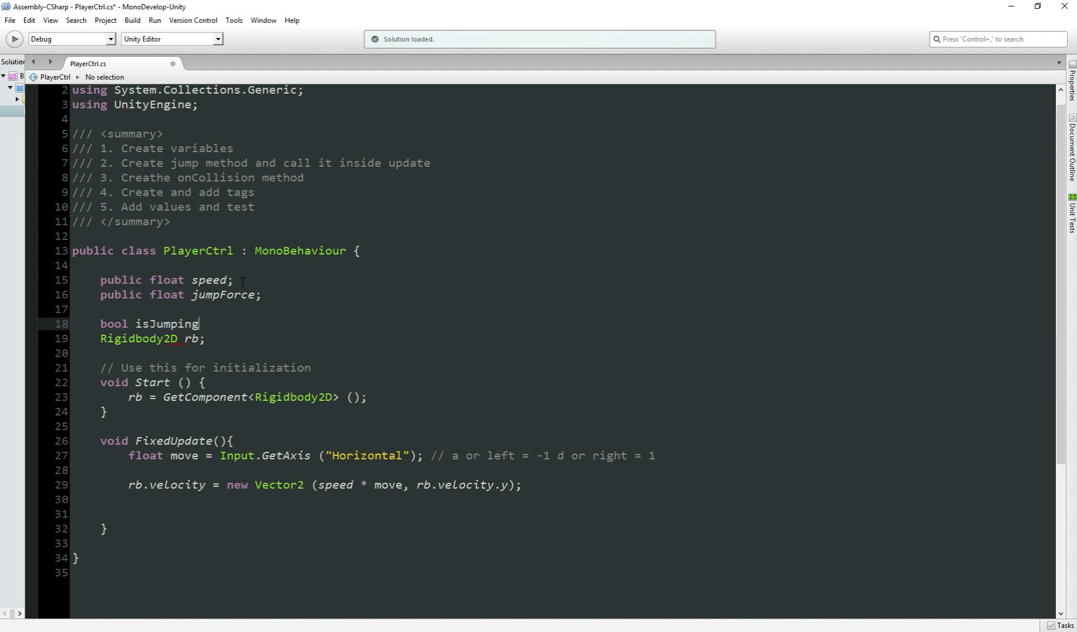
pyautogui.write(';')
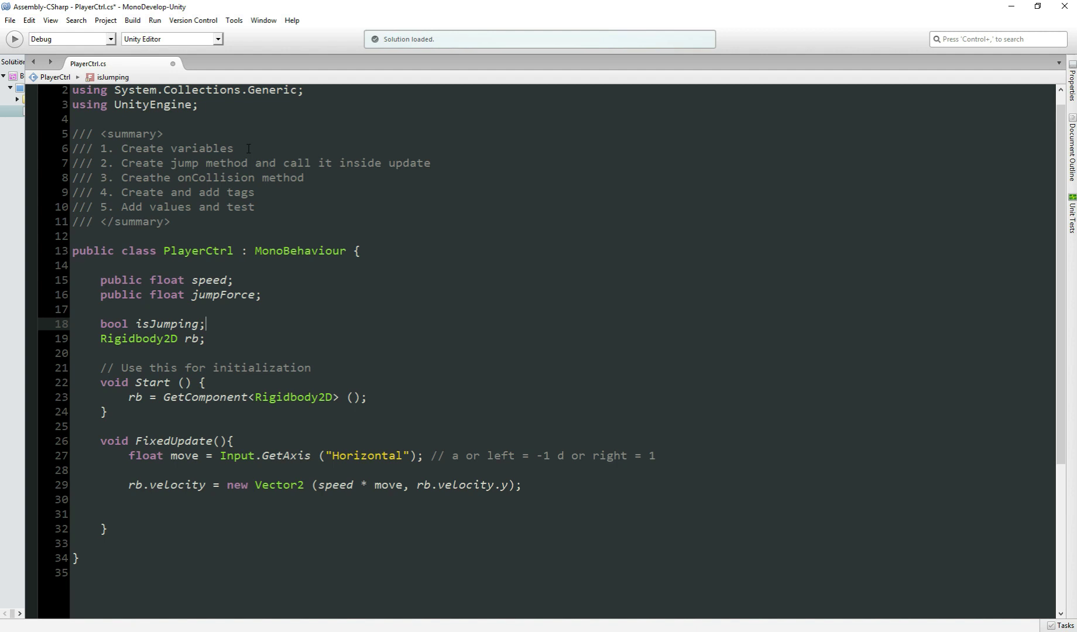
pyautogui.doubleClick(167, 149)
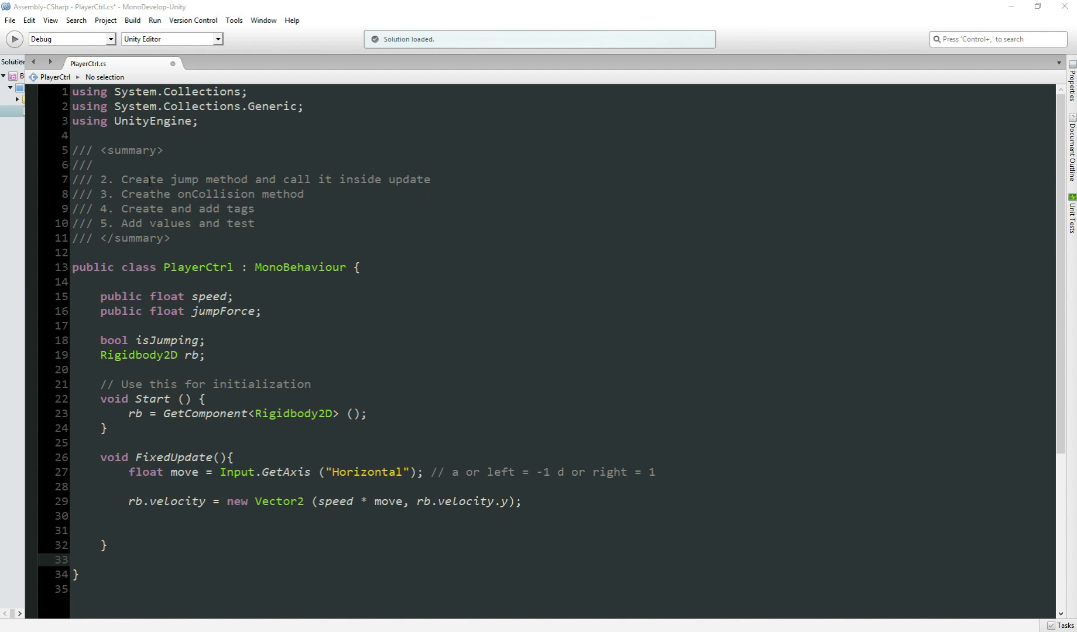
# Add a new 'void Jump(){' method below FixedUpdate.
pyautogui.scroll(-3)
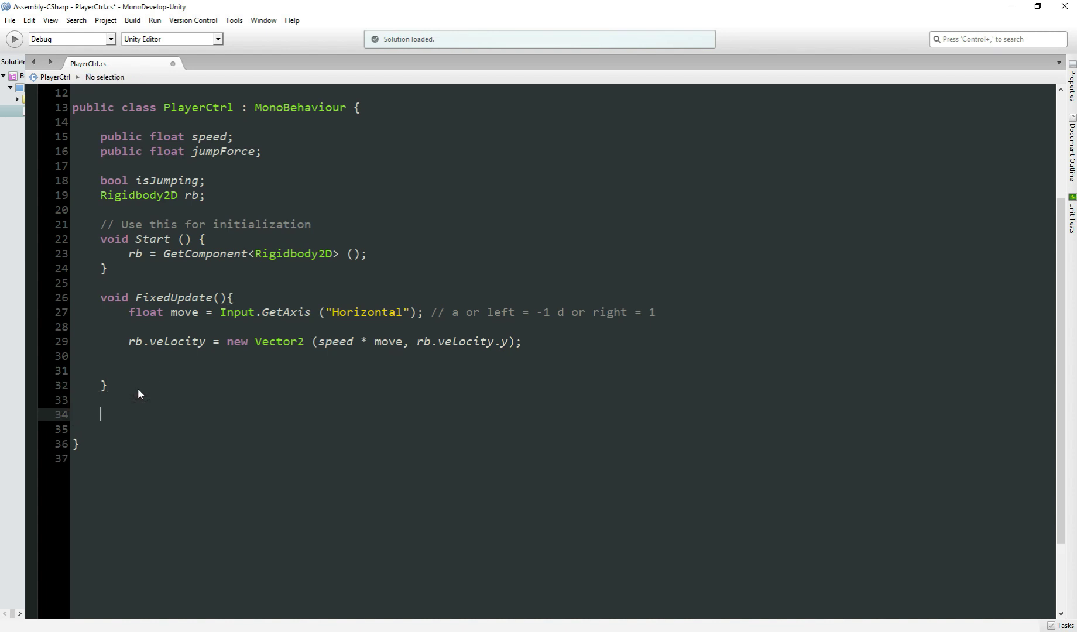
pyautogui.write('void J')
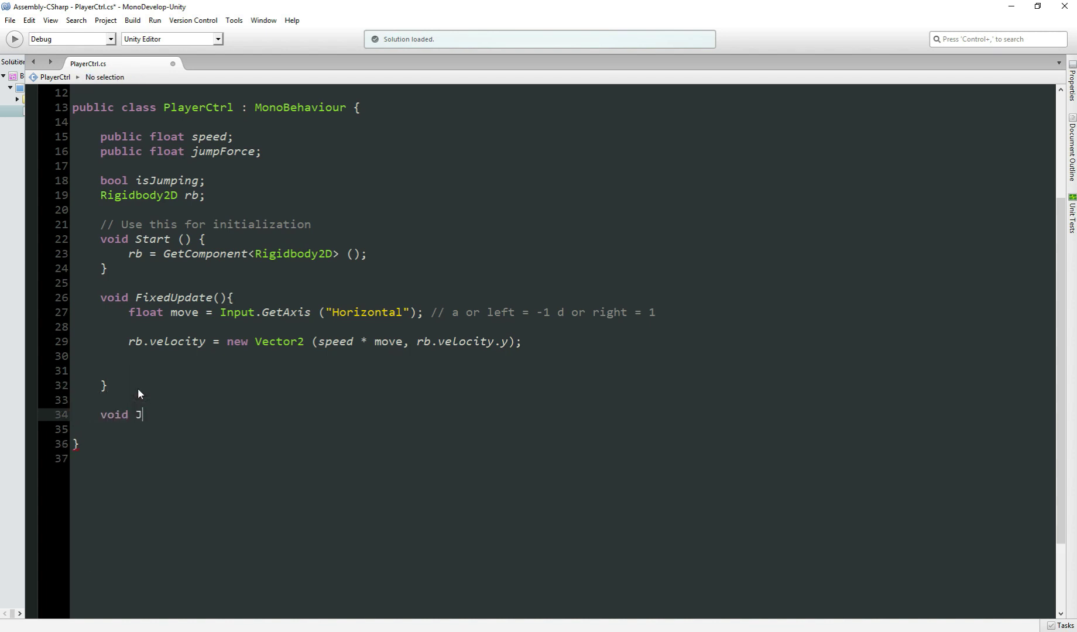
pyautogui.write('ump(){')
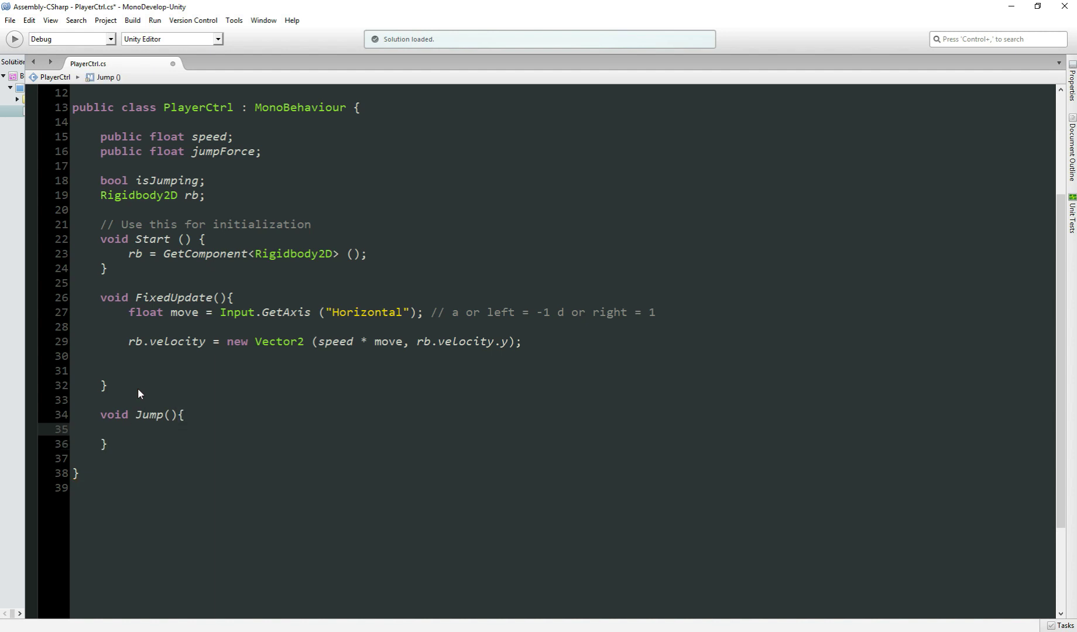
# Inside Jump(), add an if testing Input.GetKeyDown(KeyCode.Space) && !isJumping.
pyautogui.write('if(')
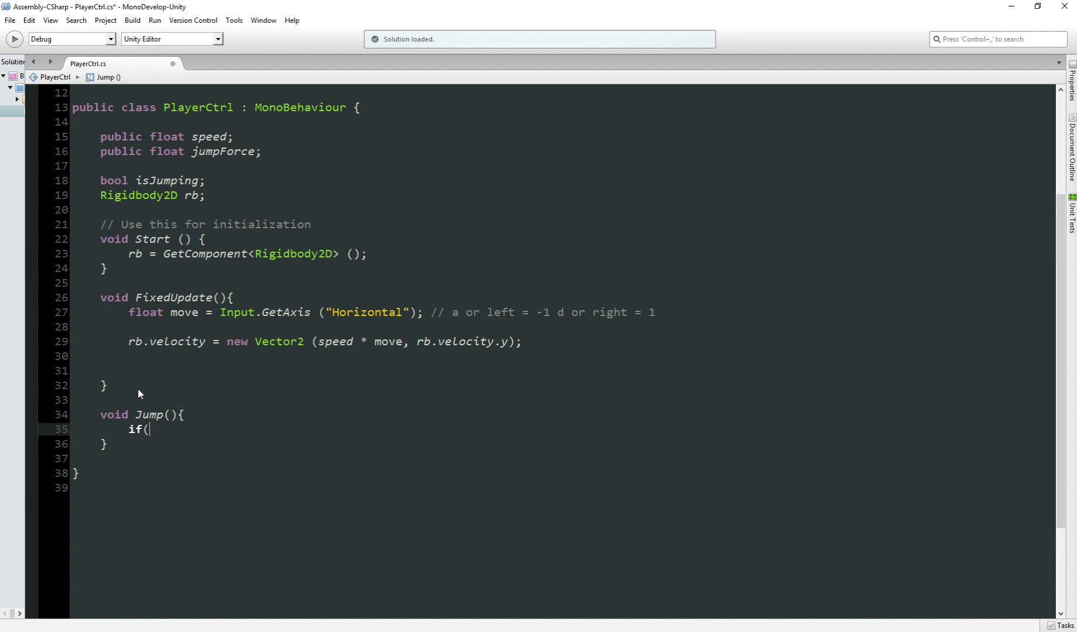
pyautogui.write('inp')
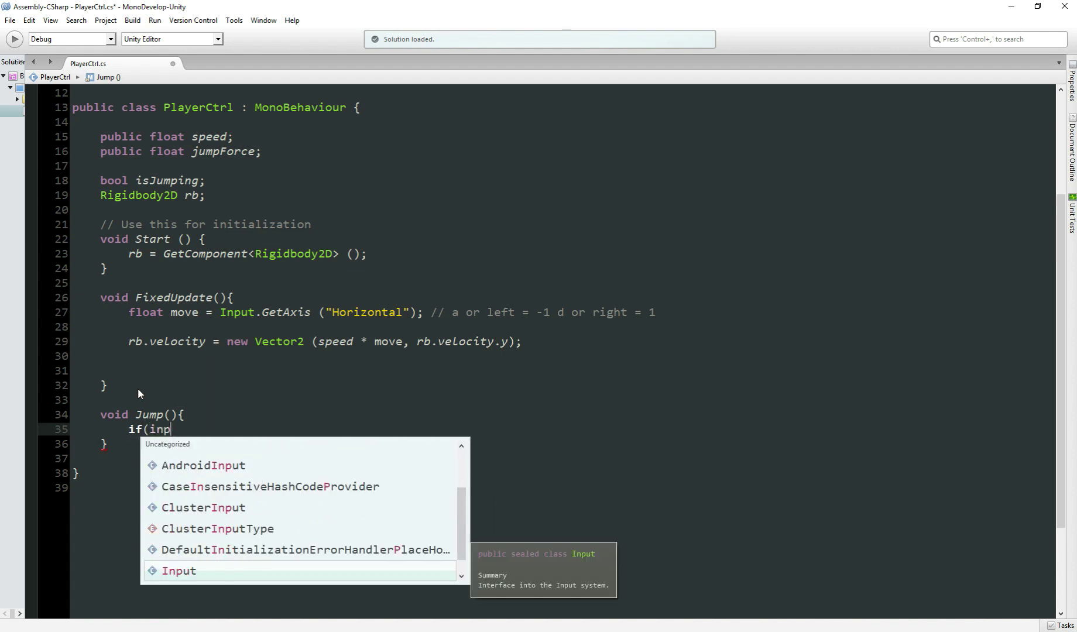
pyautogui.write('Input.')
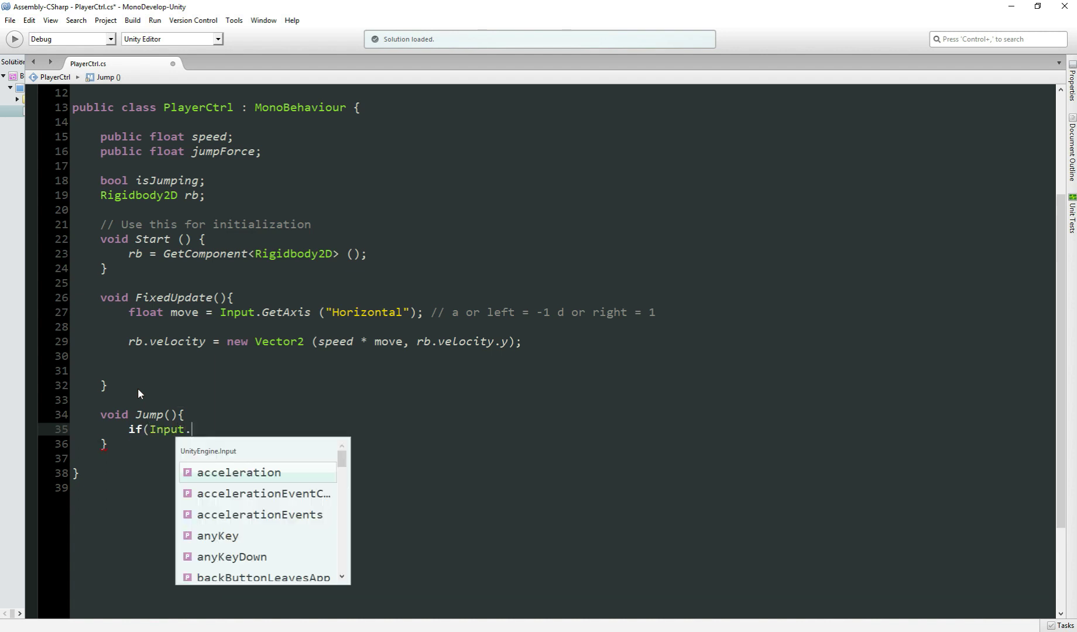
pyautogui.write('GetKeyDown')
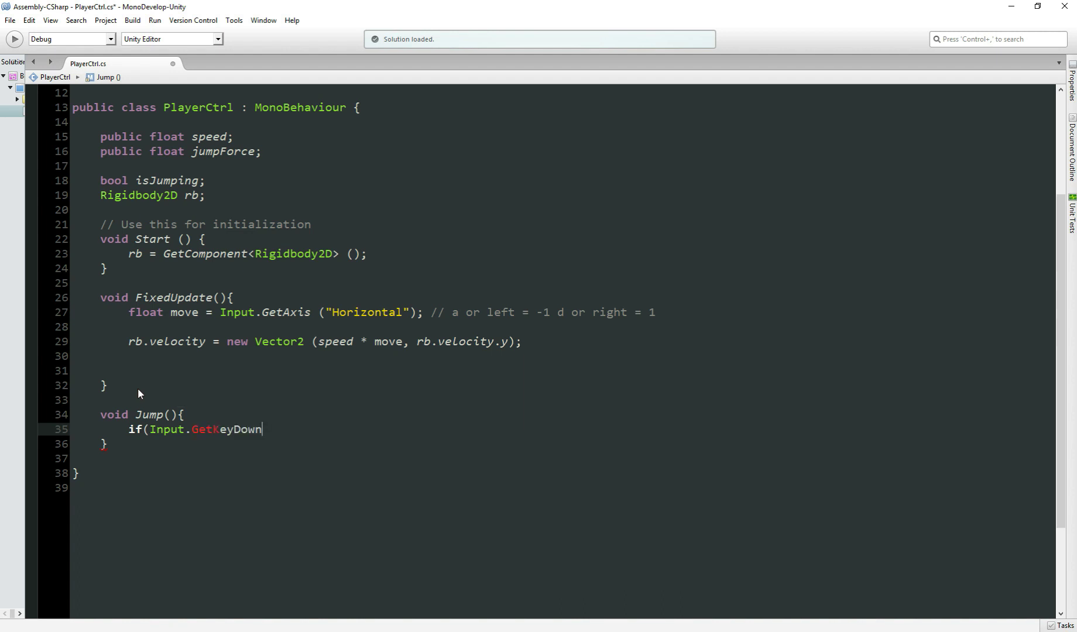
pyautogui.write('(')
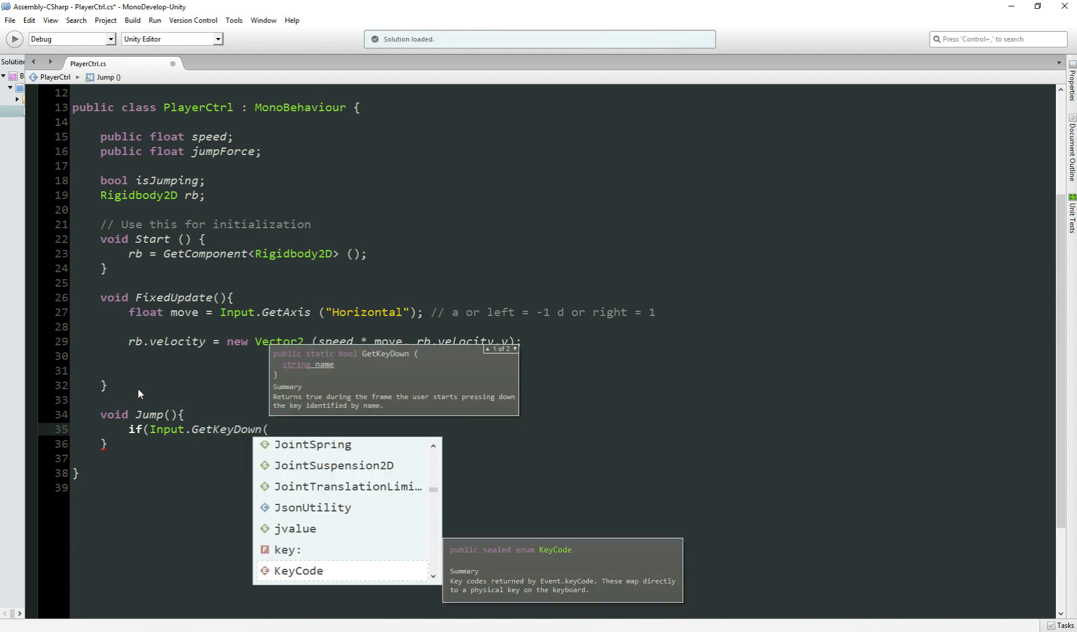
pyautogui.write('key')
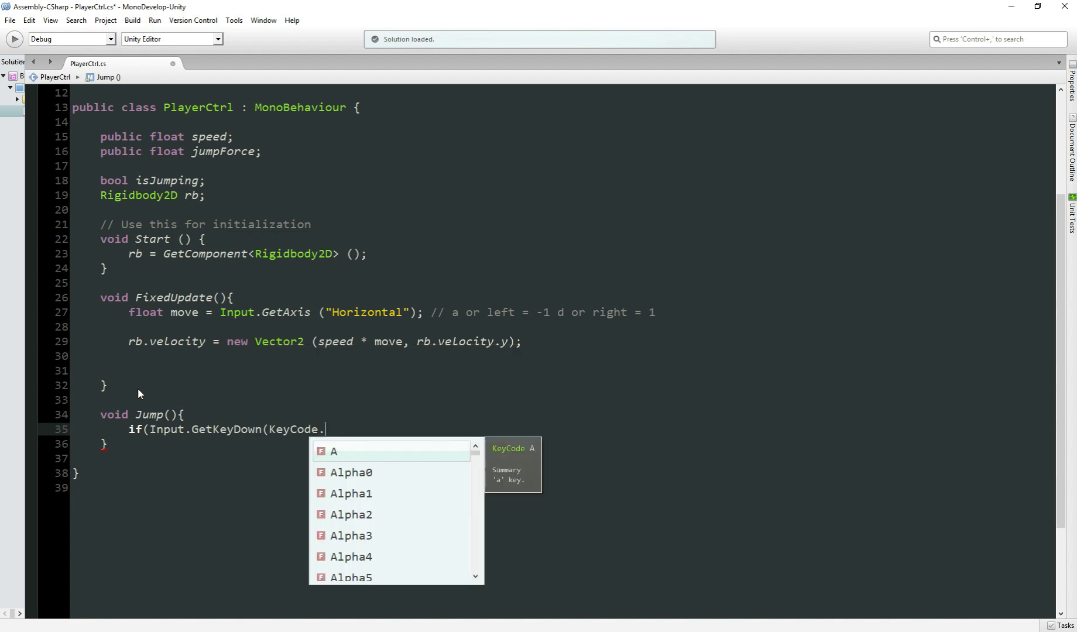
pyautogui.write('Space')
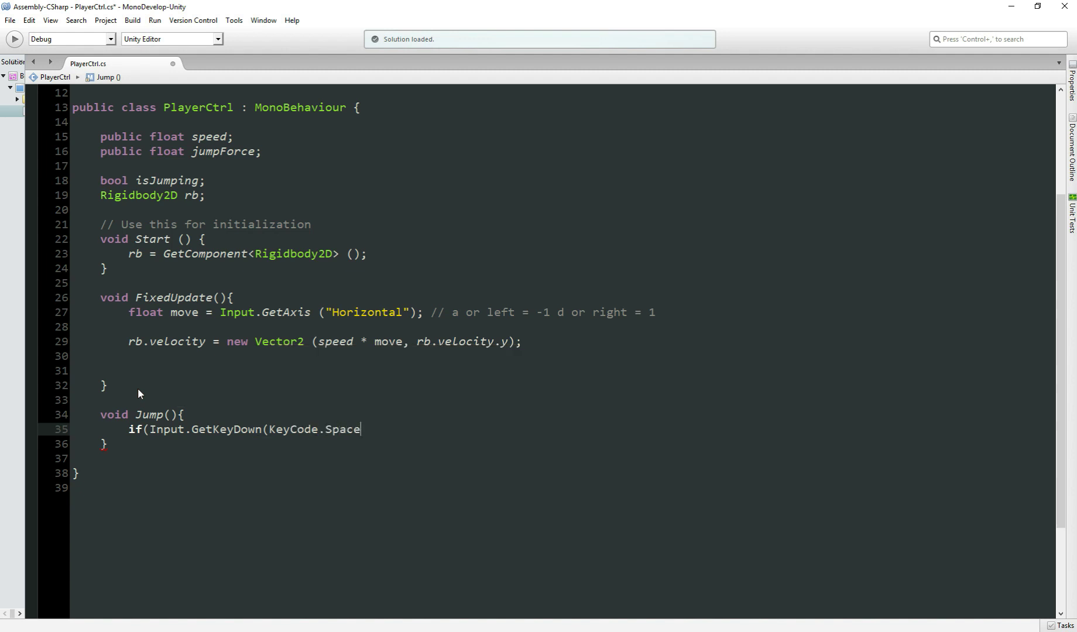
pyautogui.write(') &&')
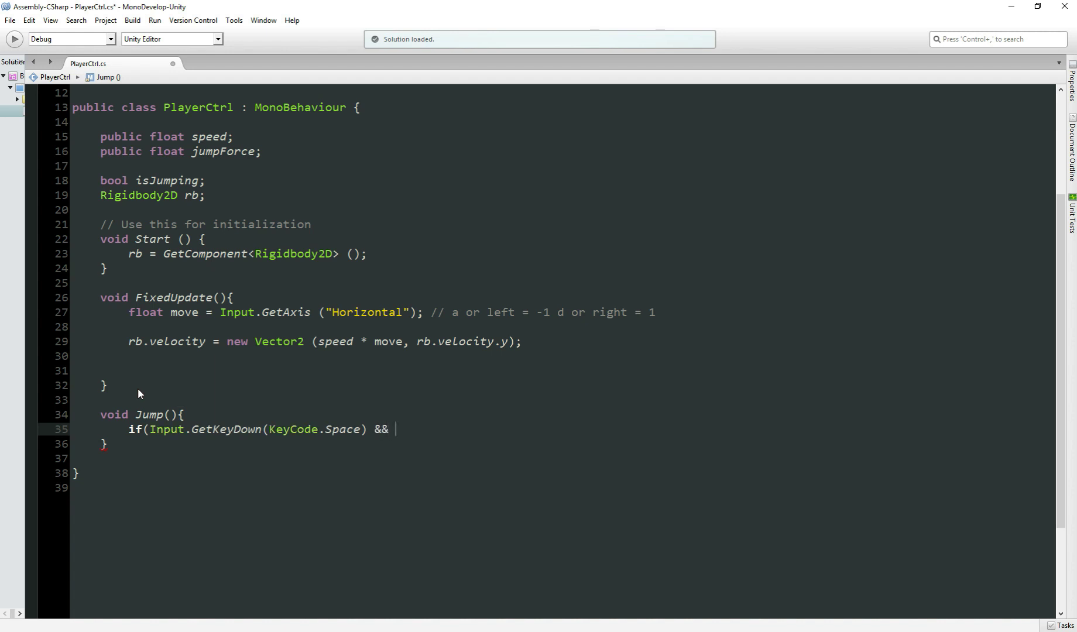
pyautogui.write('!ij')
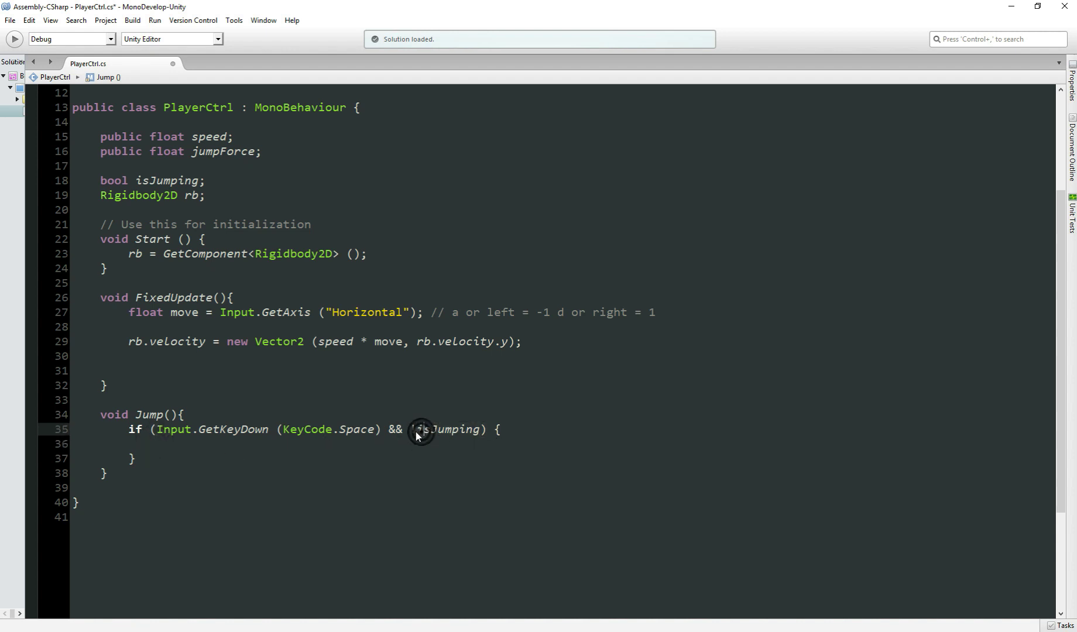
# In the if block, set isJumping = true and call rb.AddForce(new Vector2(rb.velocity.x, jumpForce)).
pyautogui.write('!')
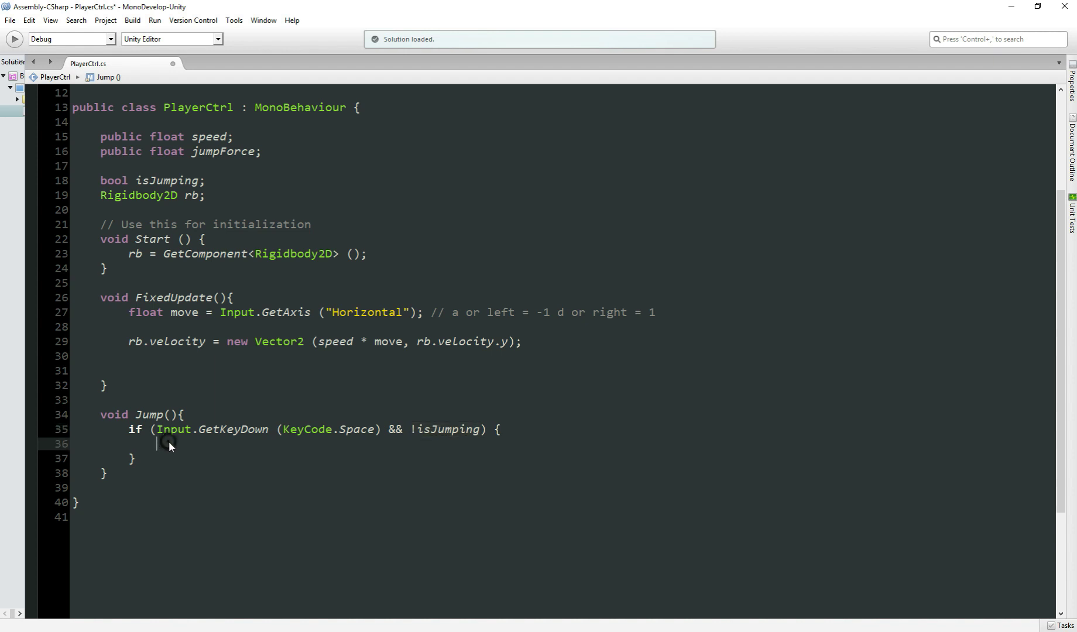
pyautogui.write('isju')
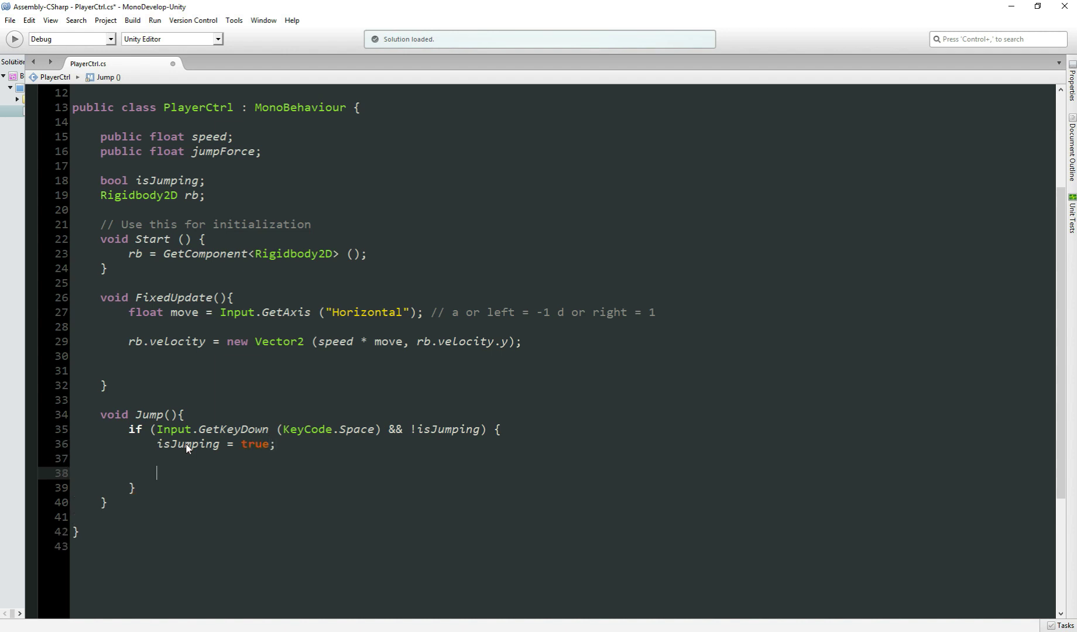
pyautogui.write('rb')
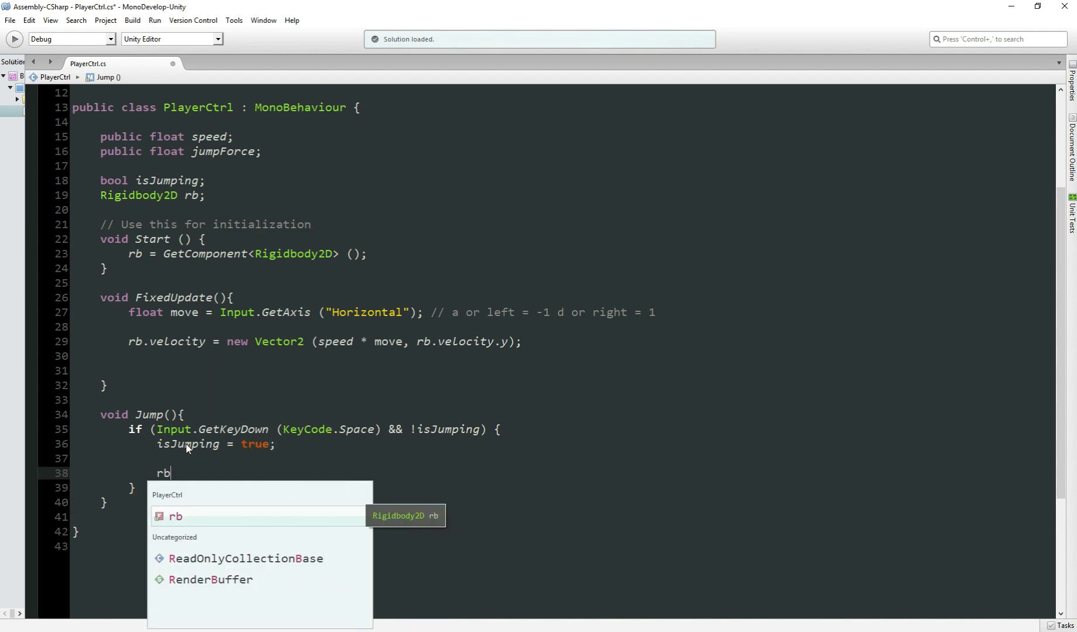
pyautogui.write('.AddForce(')
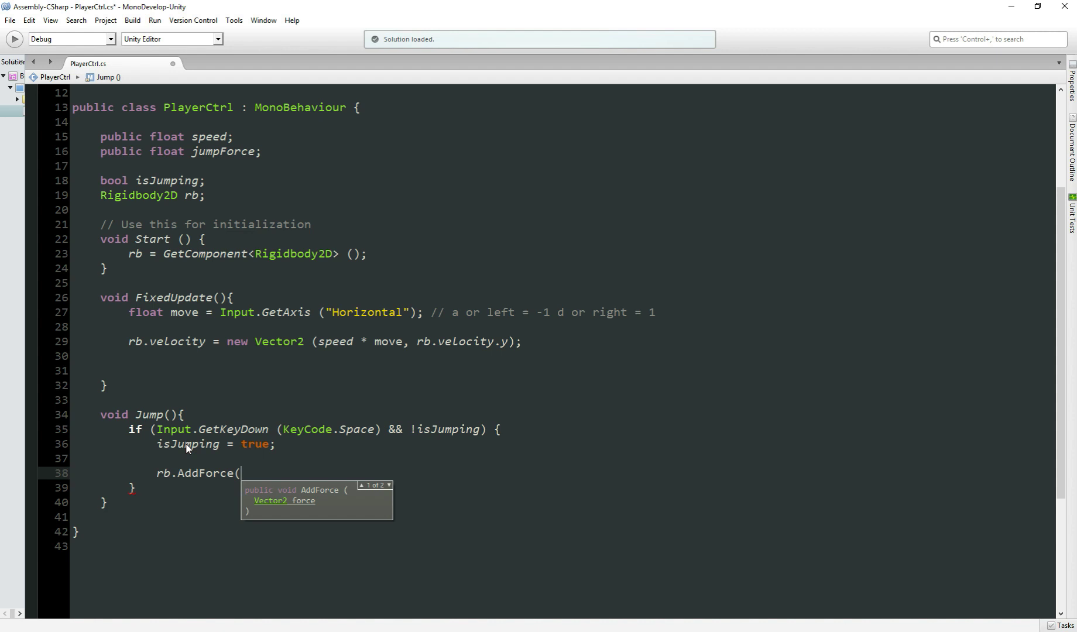
pyautogui.write('new')
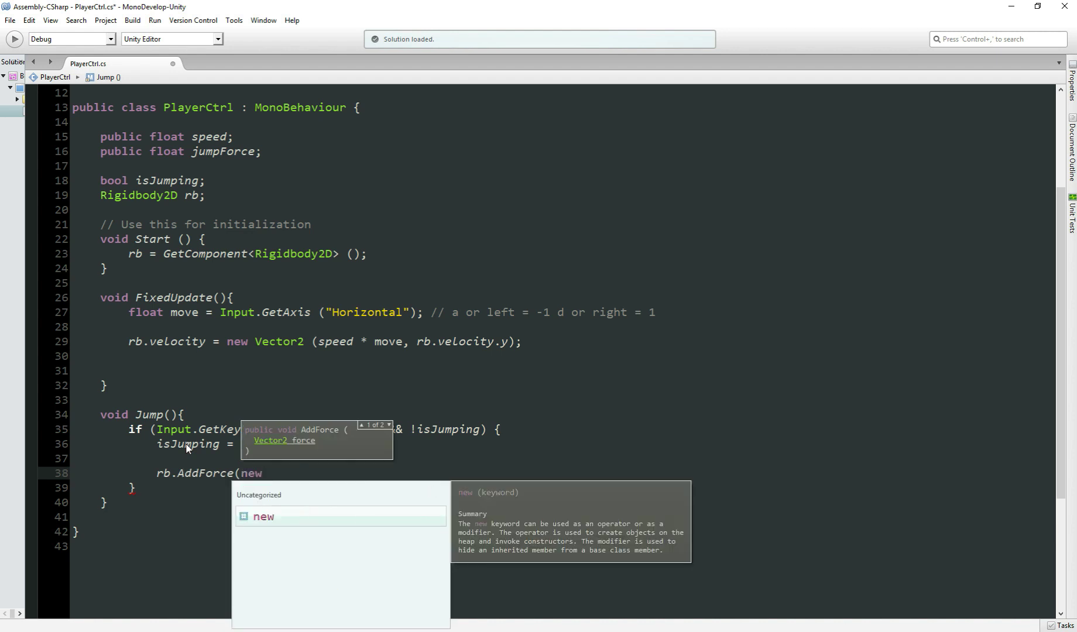
pyautogui.write('Vector2')
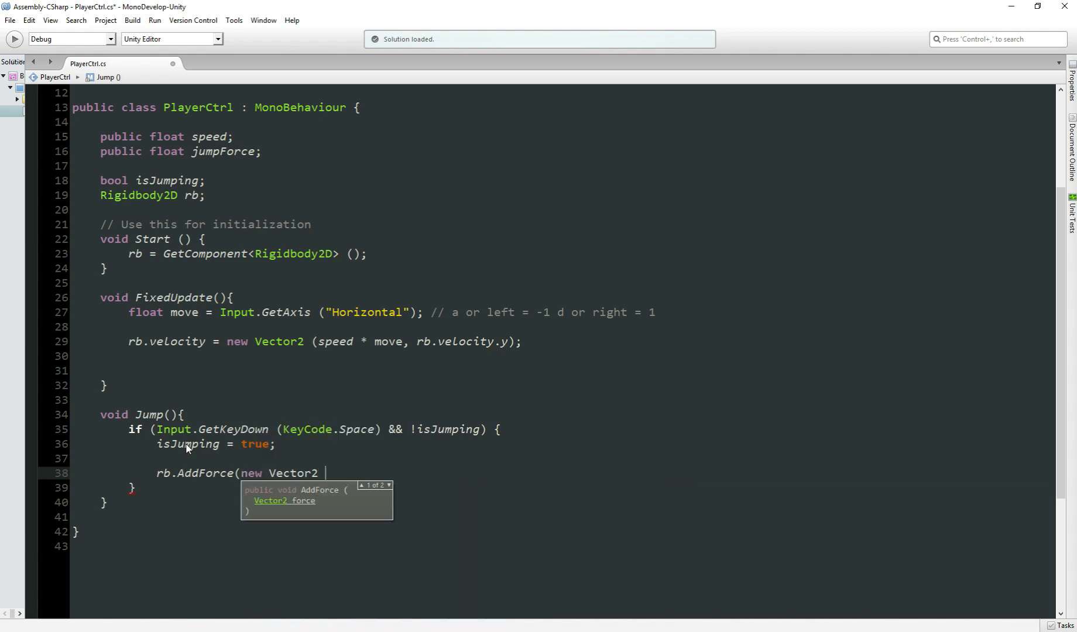
pyautogui.write('(')
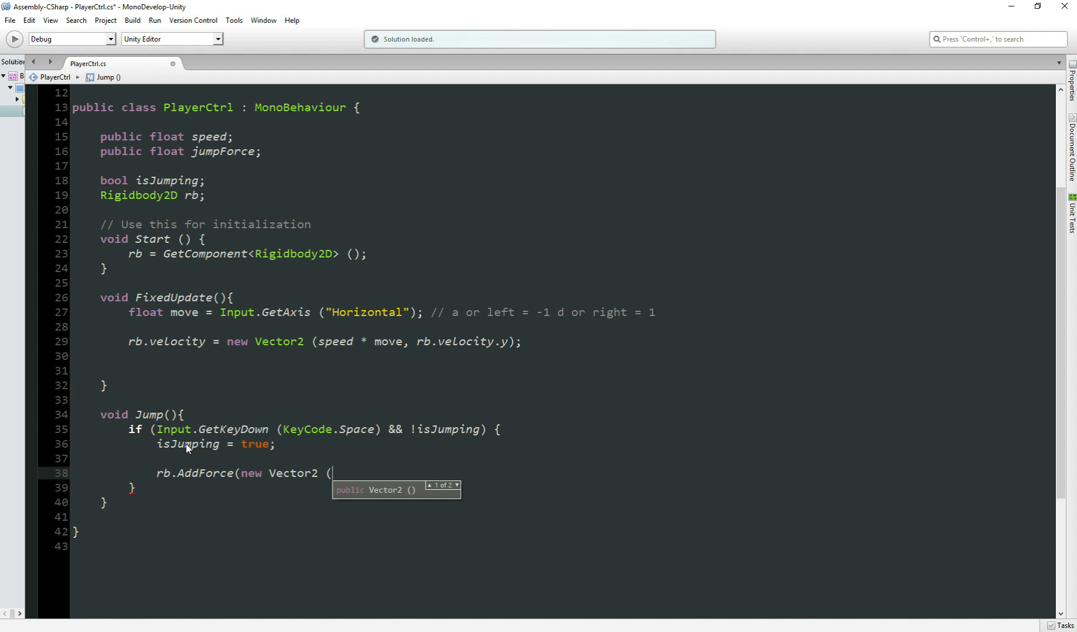
pyautogui.write('rb.velocity.x,')
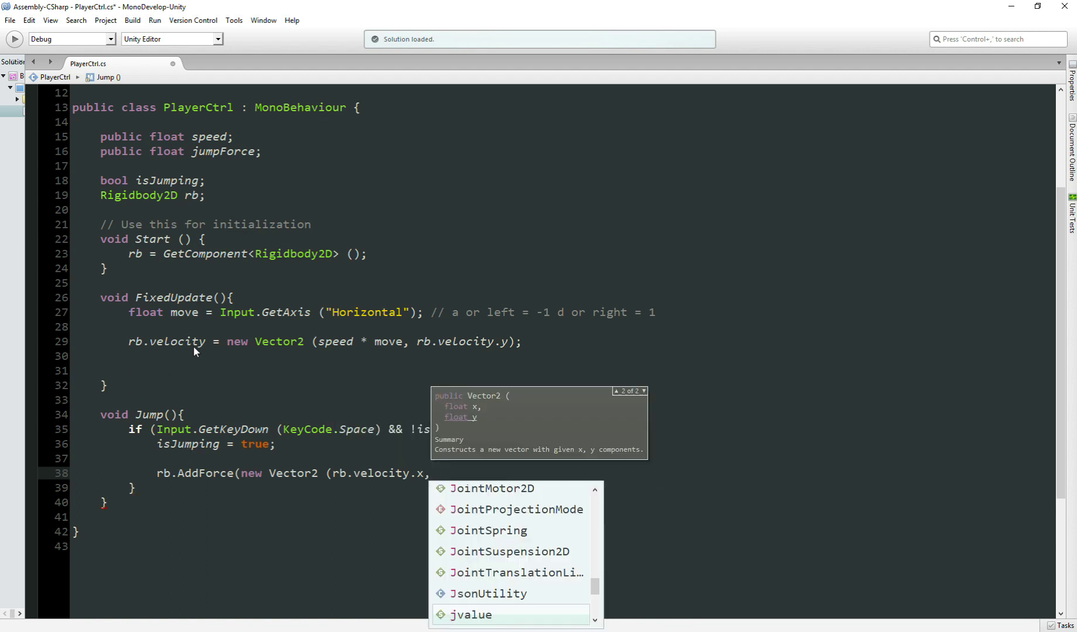
pyautogui.write('jumpForce));')
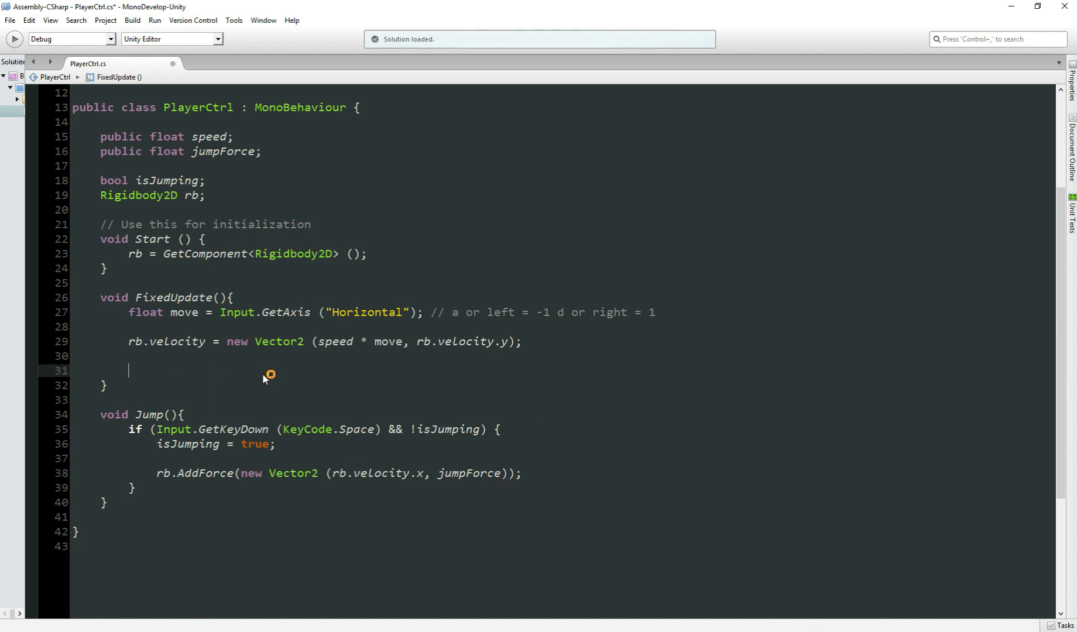
# Call Jump() in FixedUpdate and delete the step-2 jump-method note.
pyautogui.write('Jump ();')
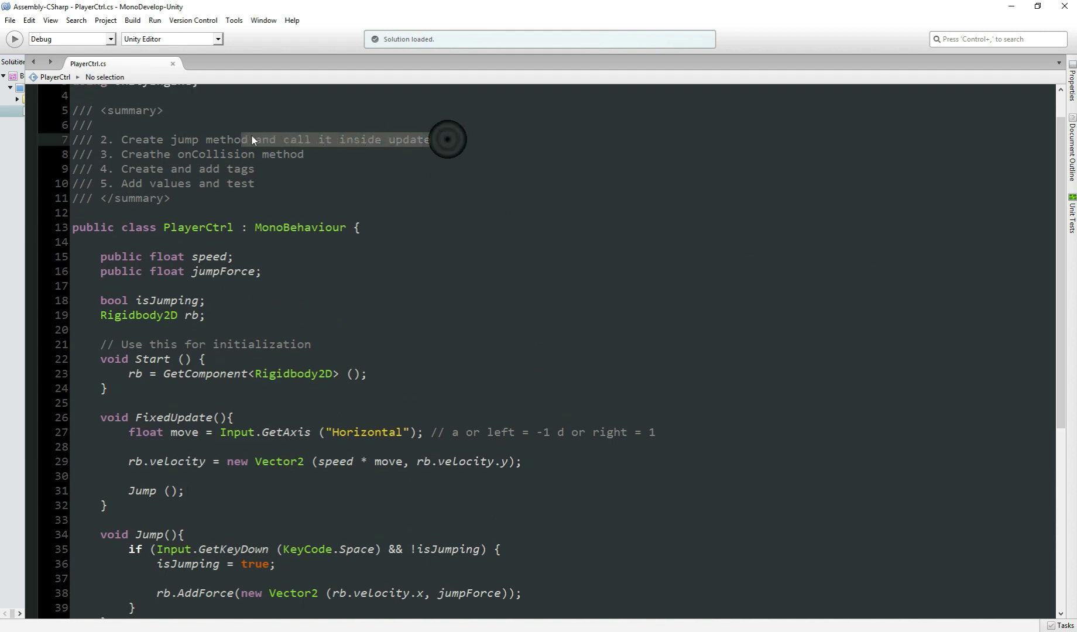
pyautogui.press('Delete')
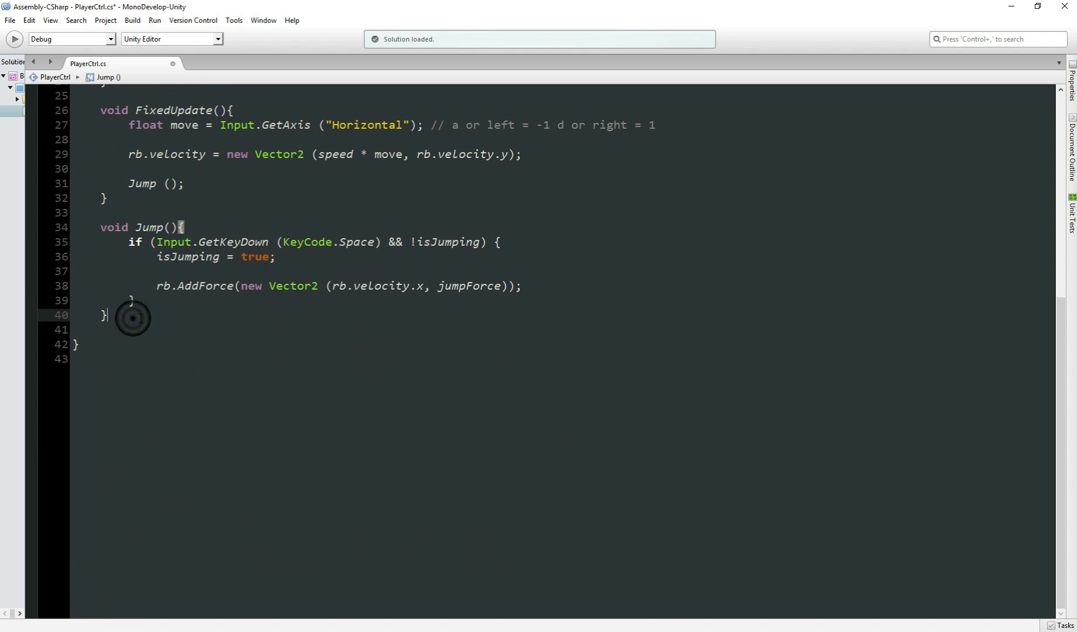
# Type the 'void OnCollisionEnter2D(Collision2D other){' declaration below Jump().
pyautogui.write('void')
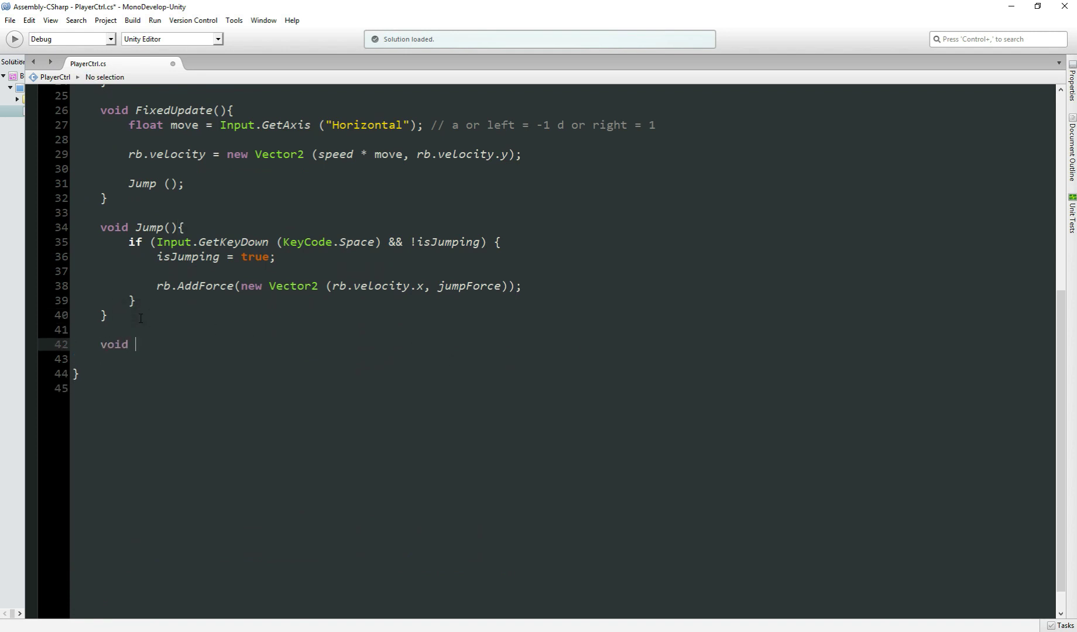
pyautogui.write('On')
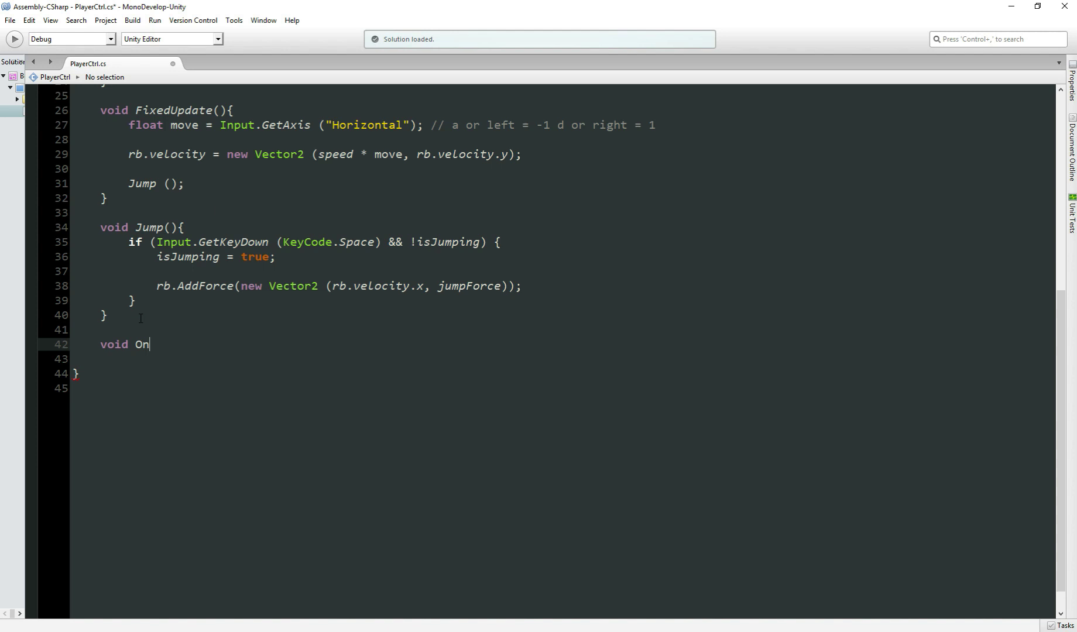
pyautogui.write('Co')
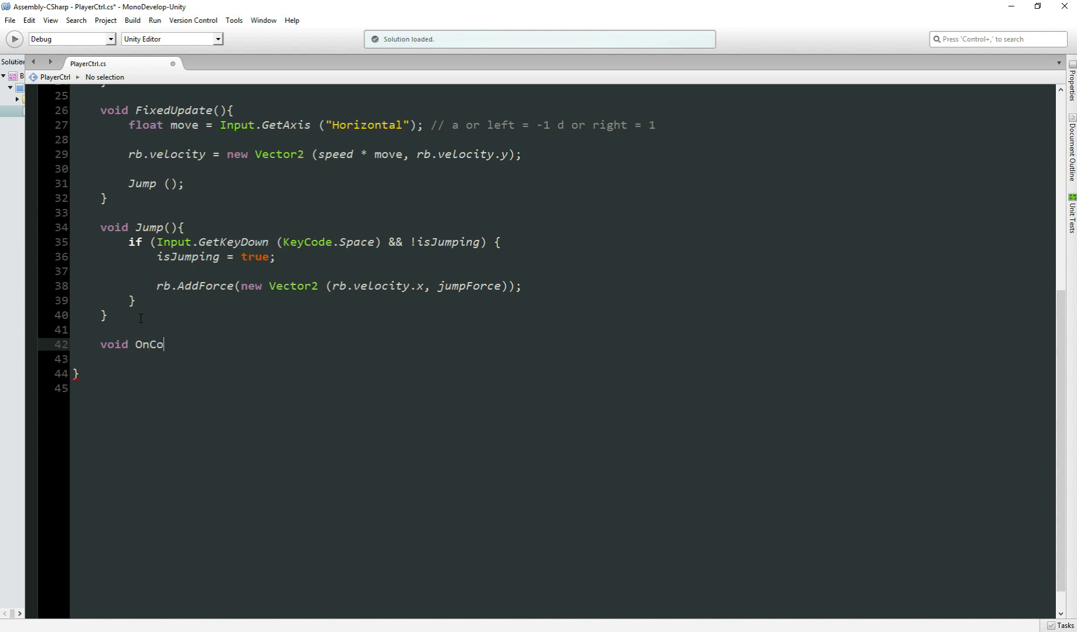
pyautogui.write('llision')
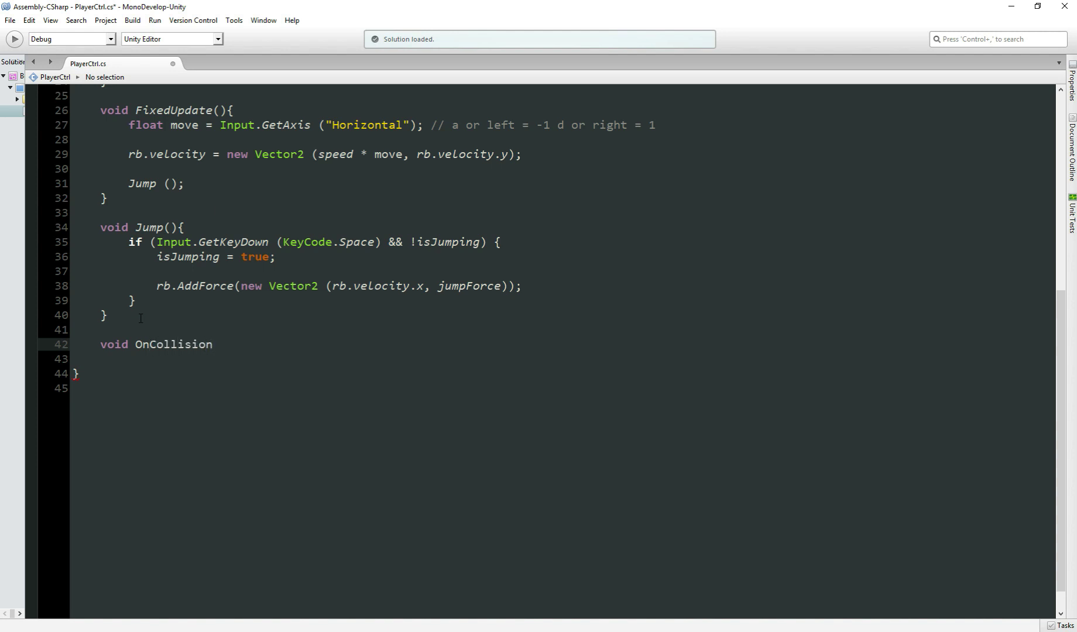
pyautogui.write('Enter@')
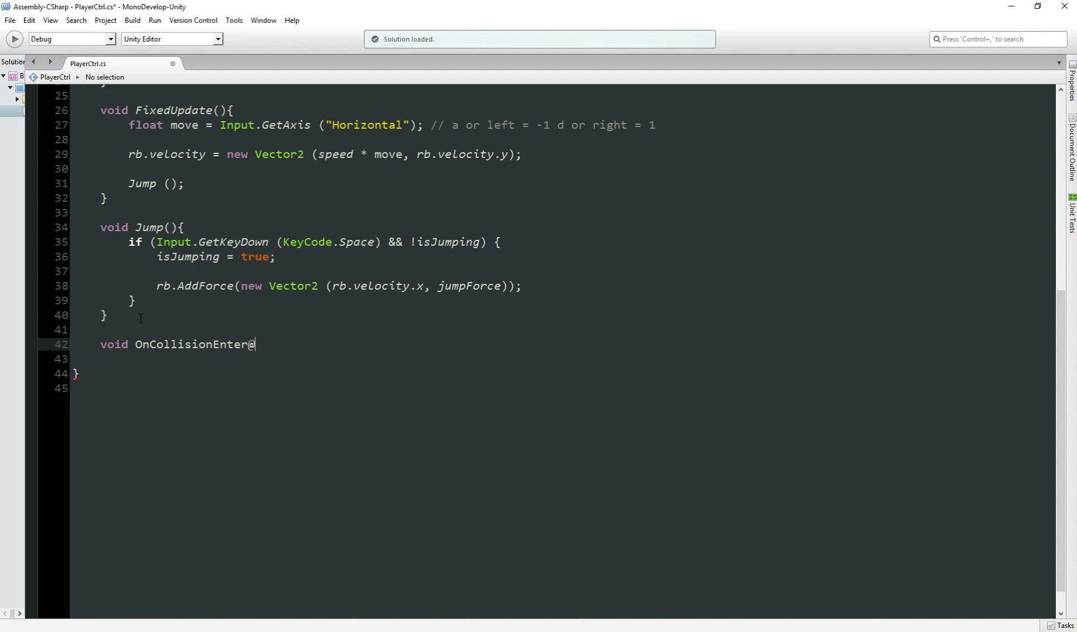
pyautogui.write('2D')
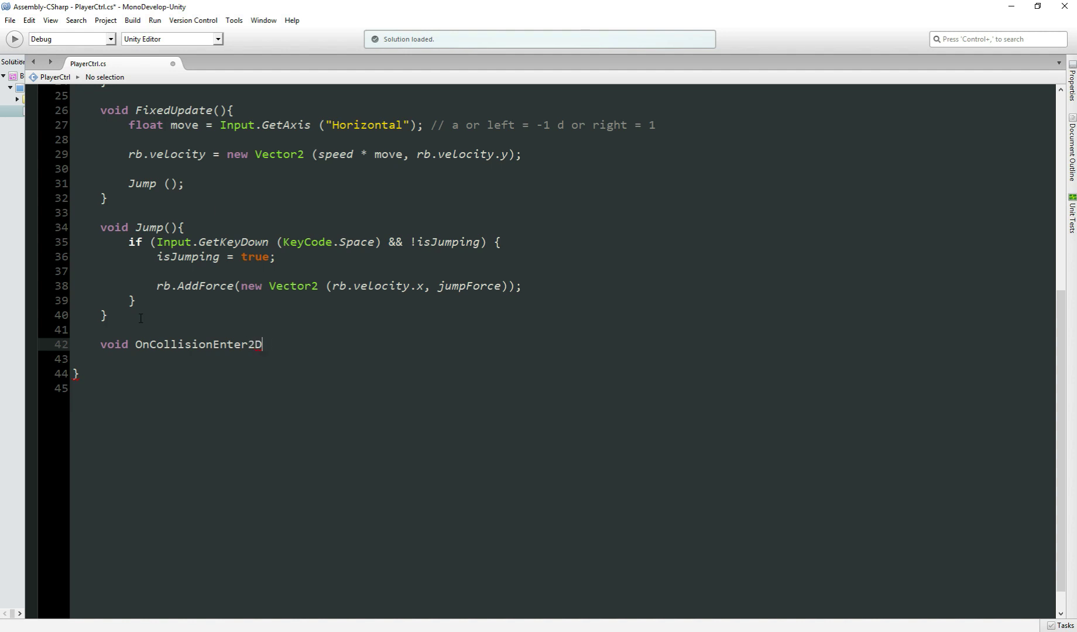
pyautogui.write('(Collo')
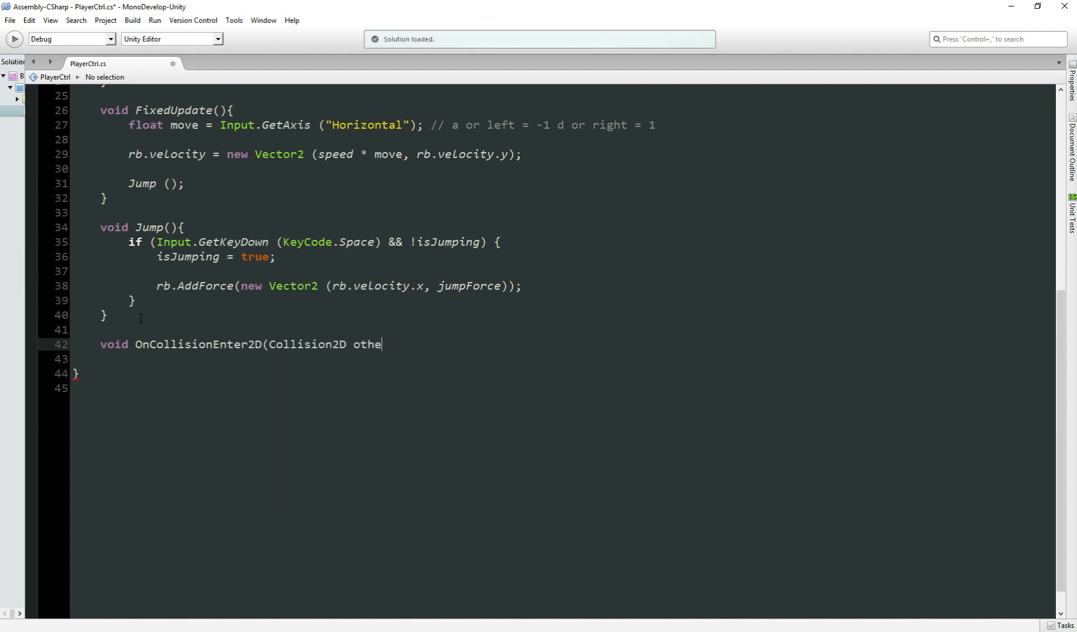
pyautogui.write('r){')
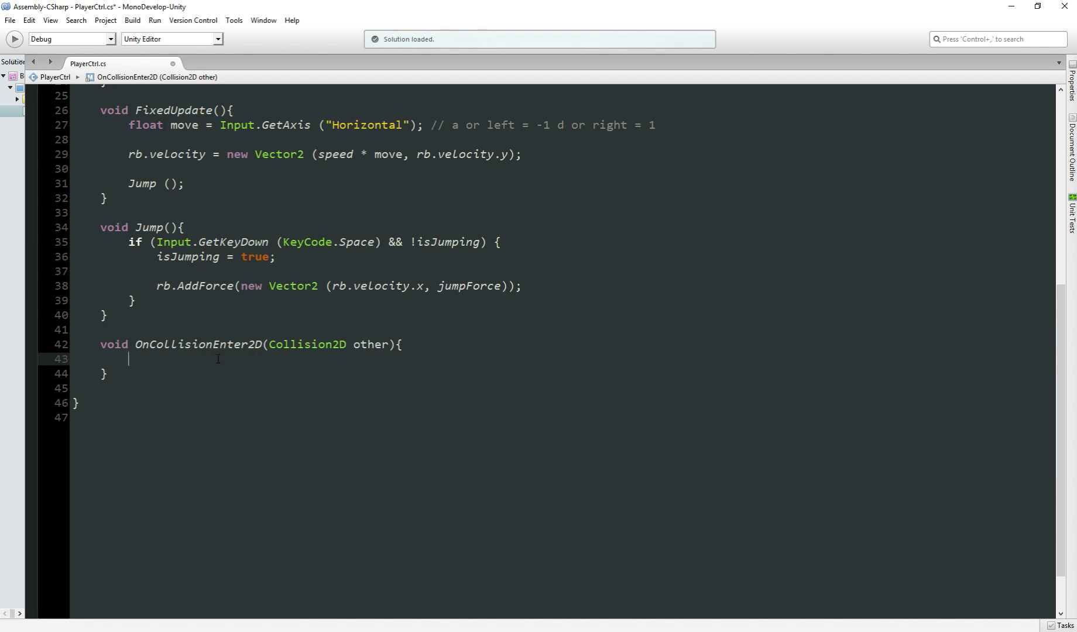
# Add an if block checking other.gameObject.CompareTag("Ground").
pyautogui.write('if')
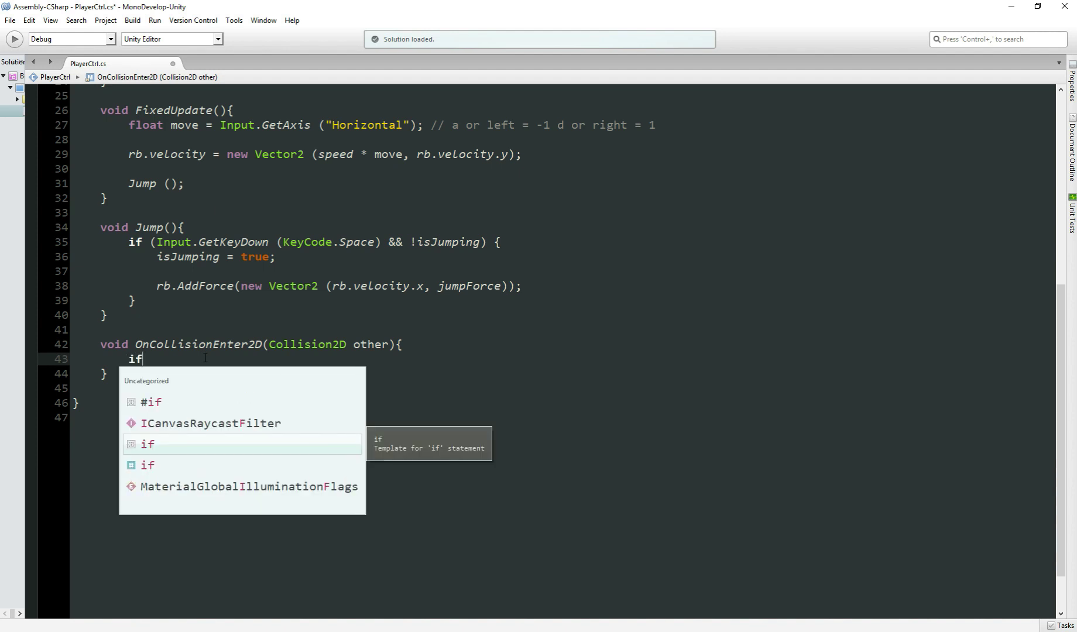
pyautogui.write('(other')
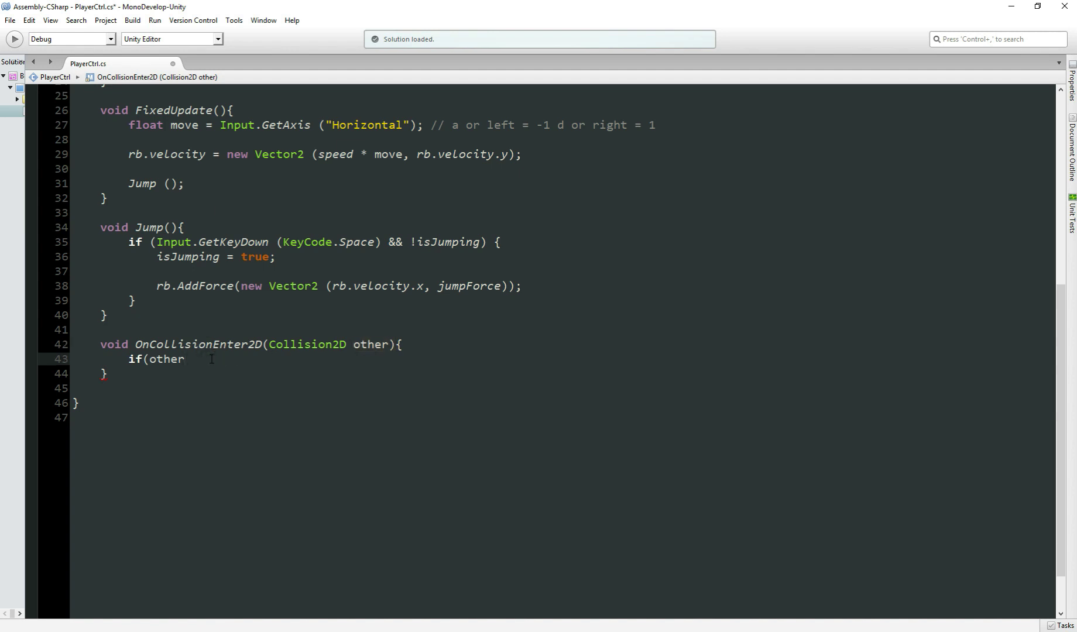
pyautogui.write('.')
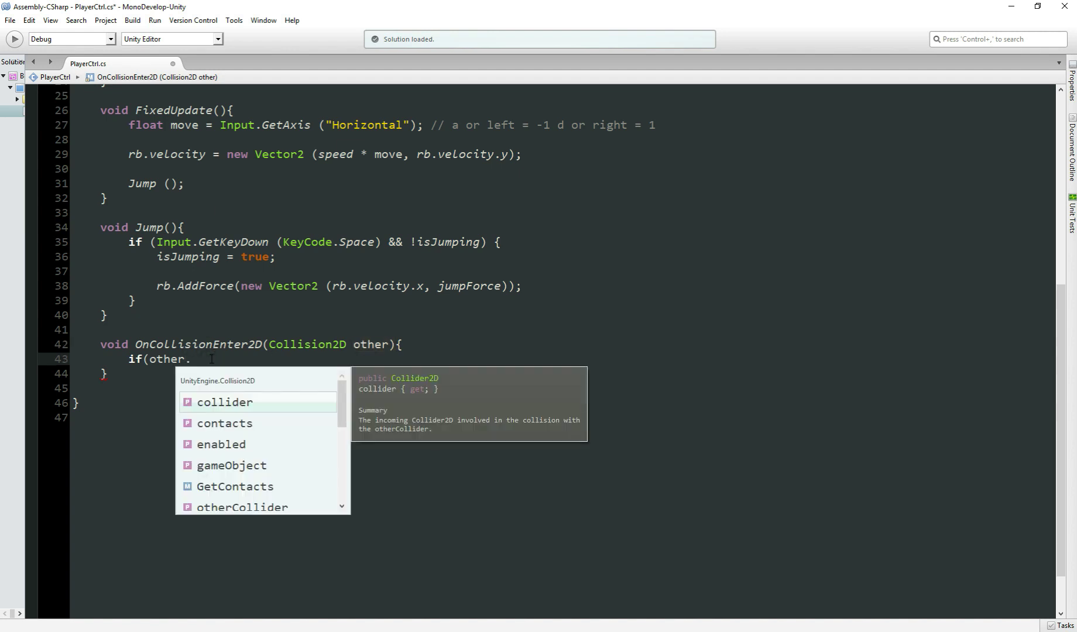
pyautogui.write('gameObject.g')
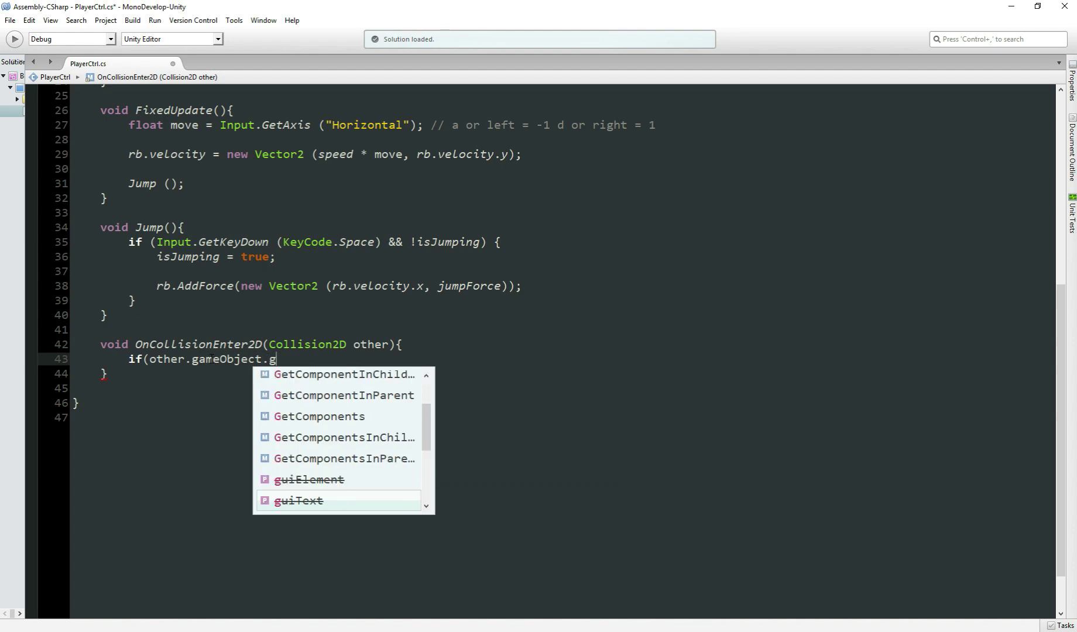
pyautogui.write('CompareTag')
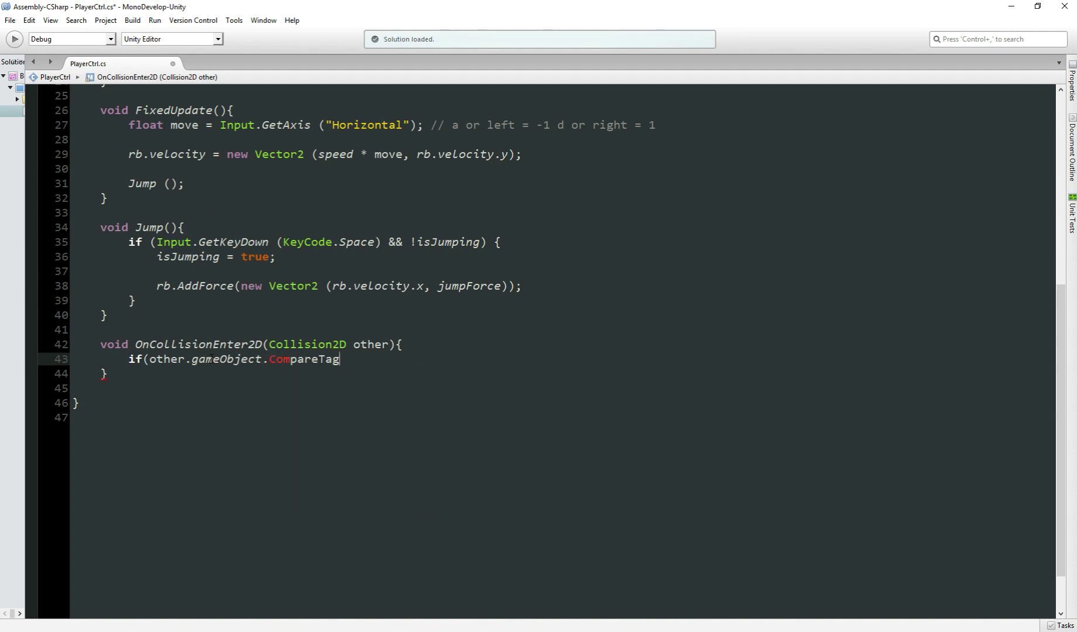
pyautogui.write('("groun')
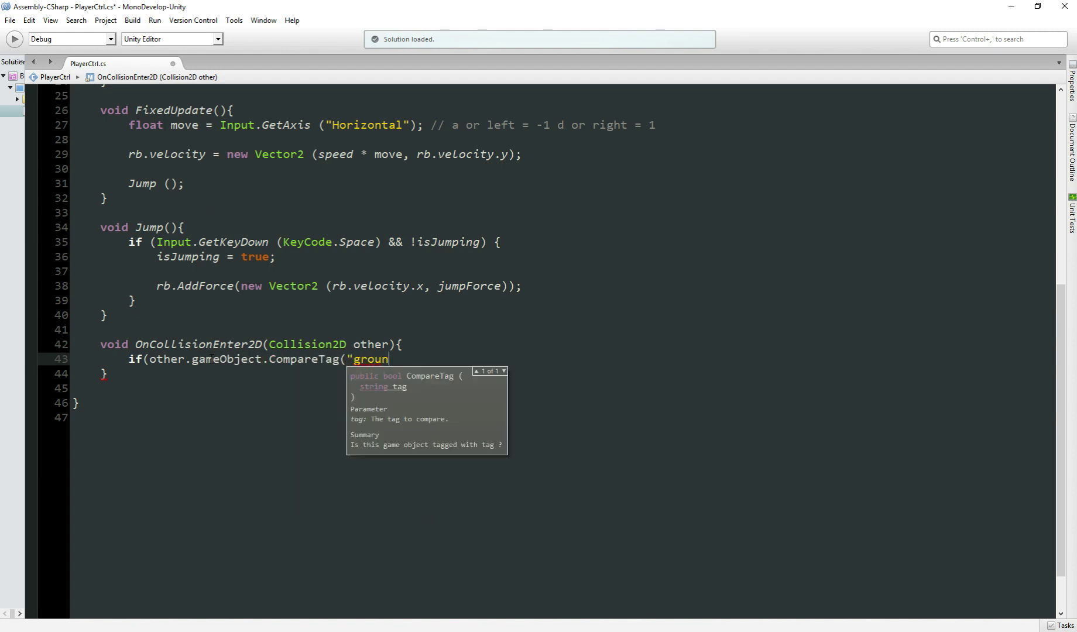
pyautogui.write('Grou')
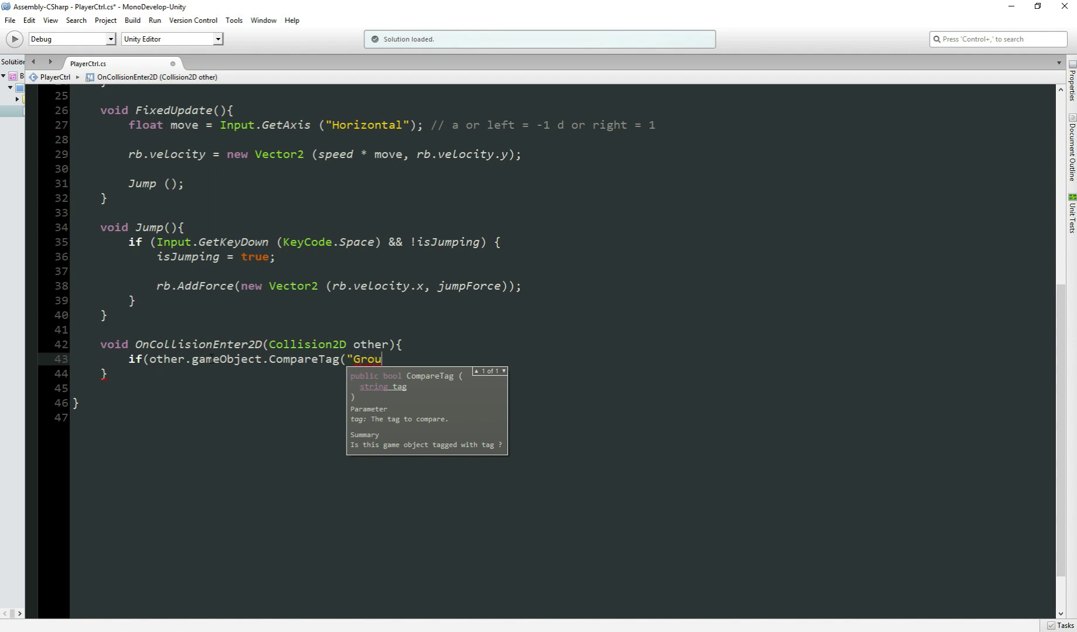
pyautogui.write('nd"){')
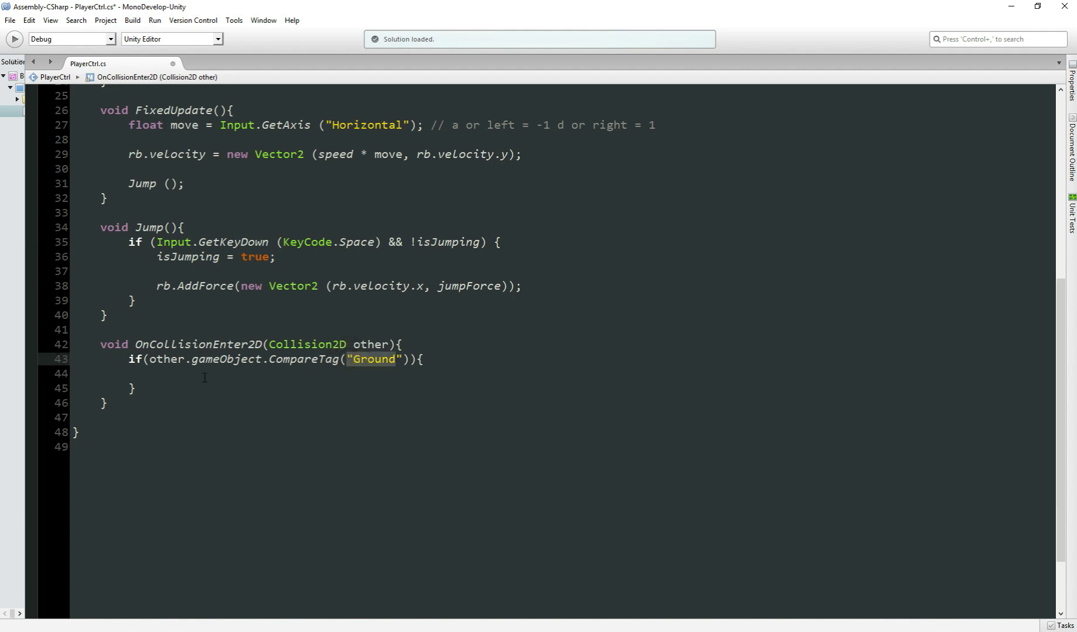
# Inside it, set isJumping = false and rb.velocity = Vector2.zero.
pyautogui.write('is')
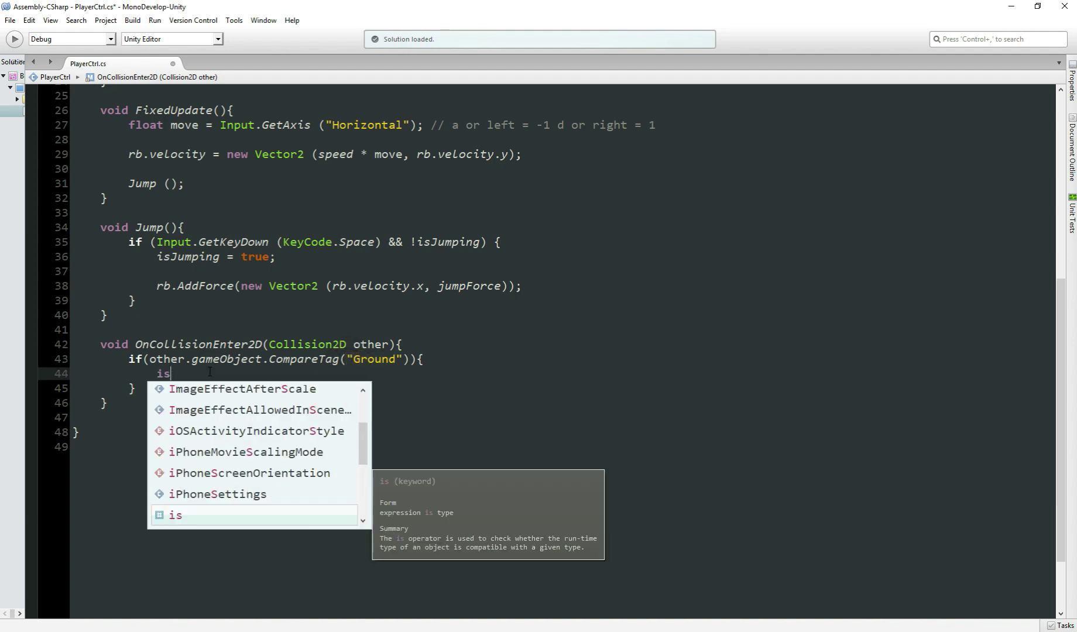
pyautogui.write('Jumping')
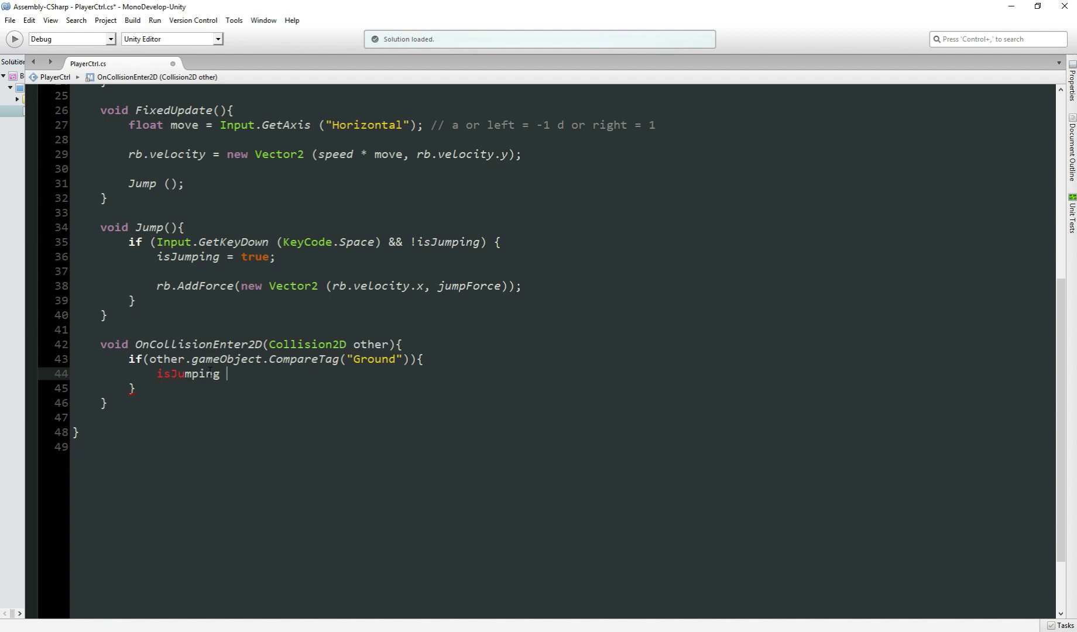
pyautogui.write('= false;')
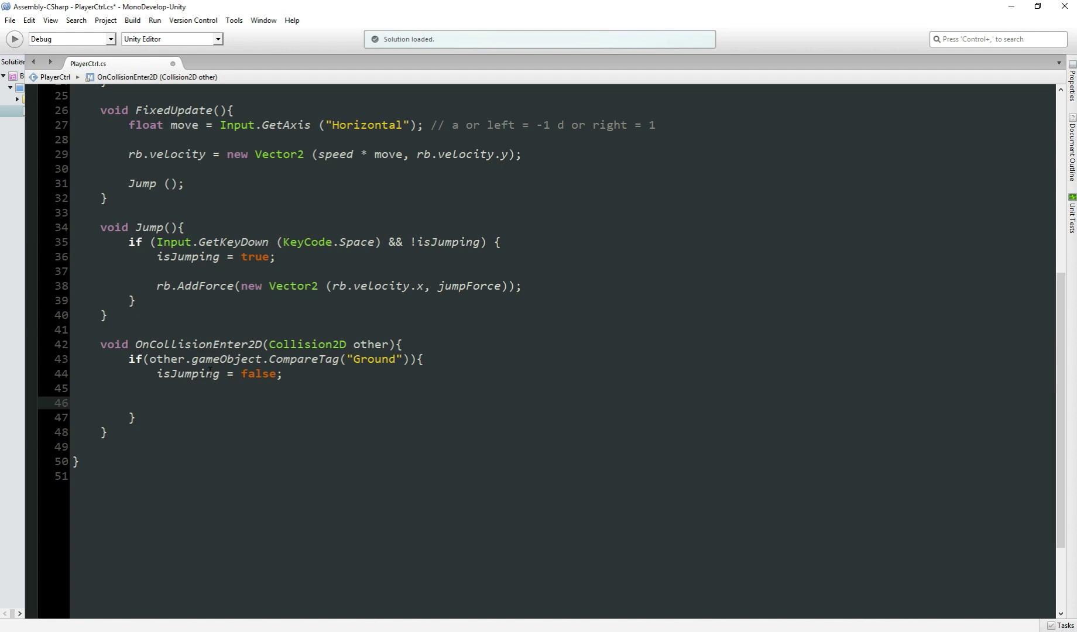
pyautogui.write('rb.velocity =')
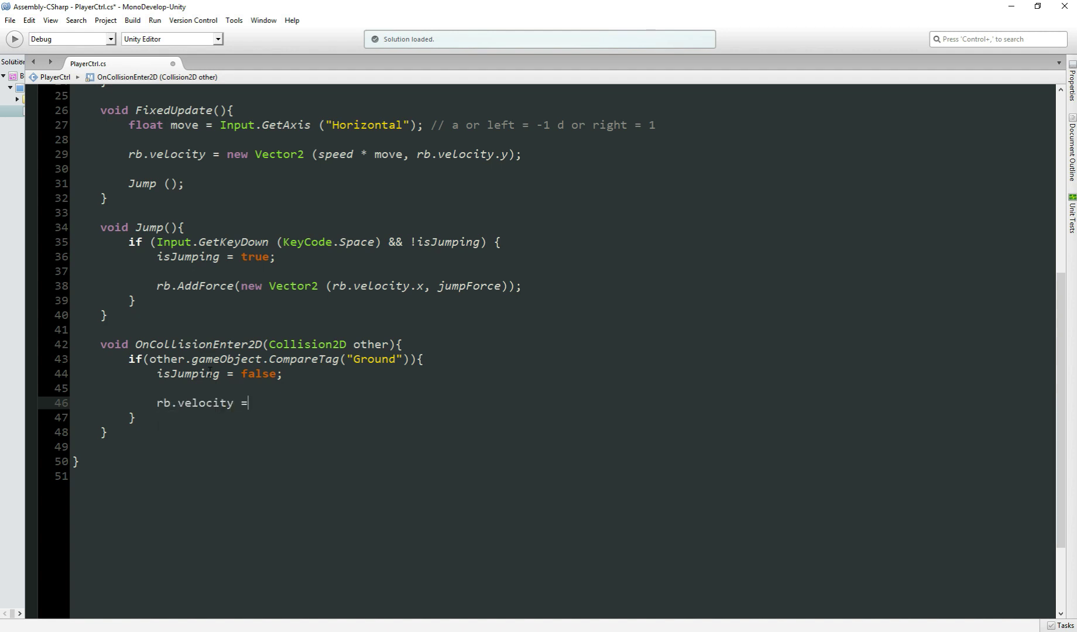
pyautogui.write('vec2')
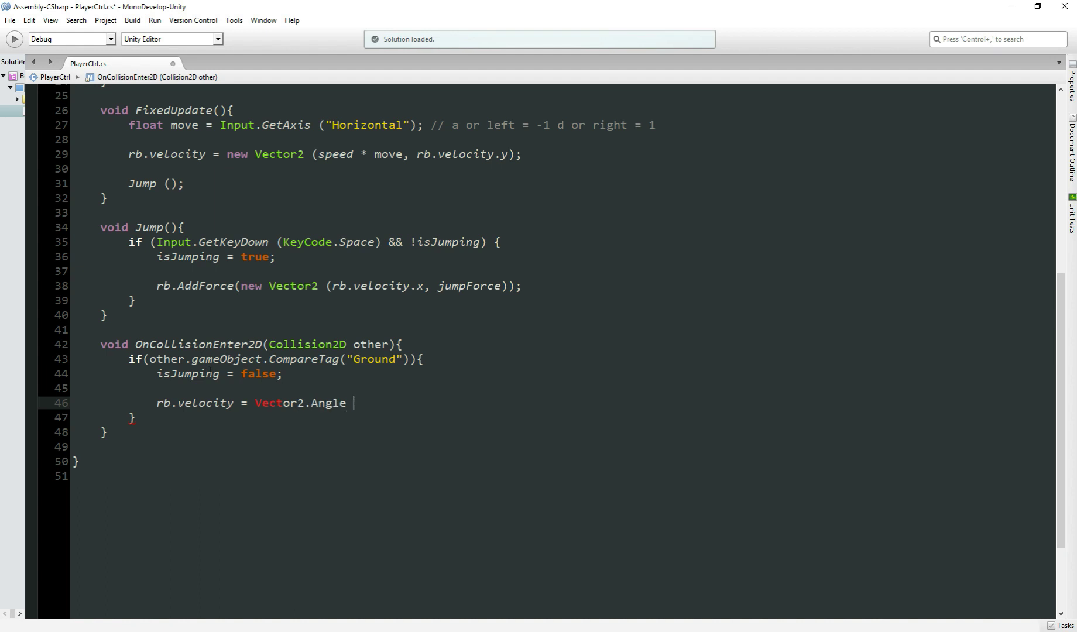
pyautogui.write('zero')
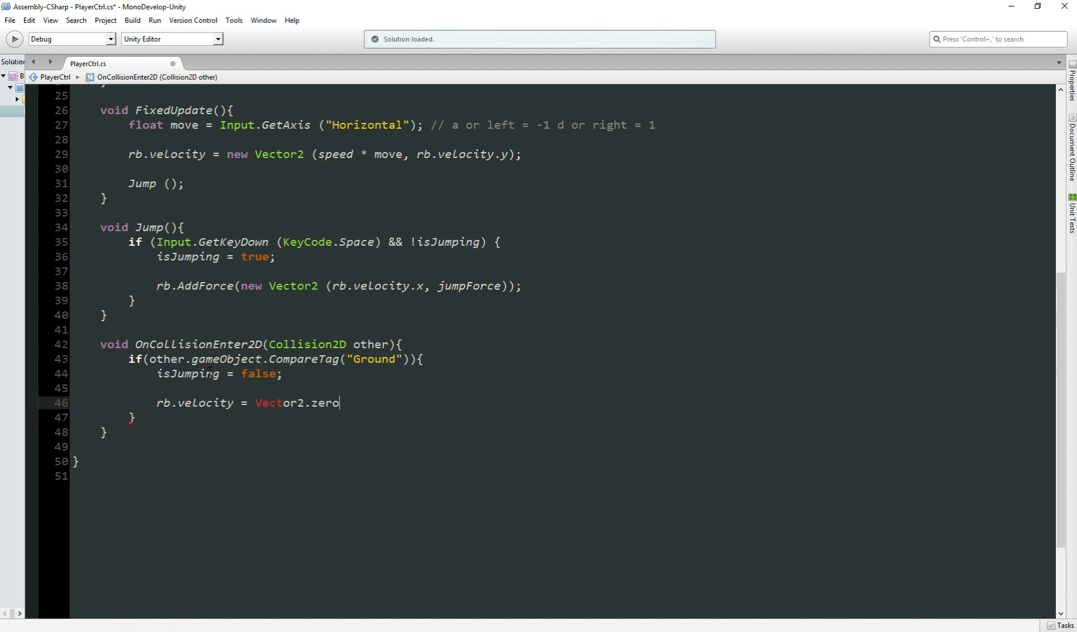
pyautogui.write(';')
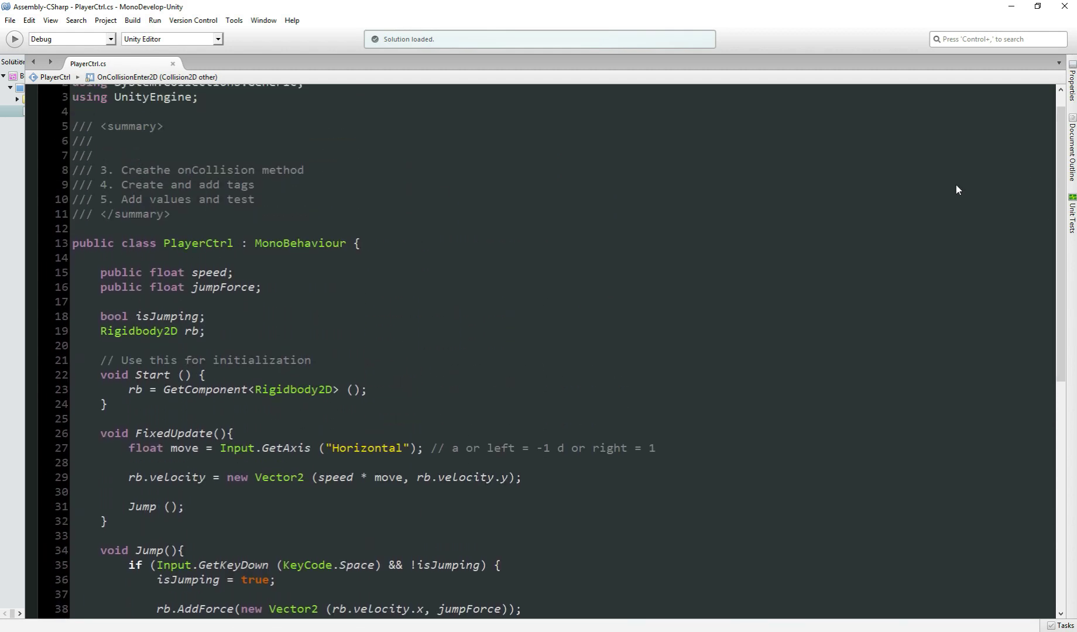
# Save the script and delete the '3. Create onCollision method' note line.
pyautogui.click(302, 170)
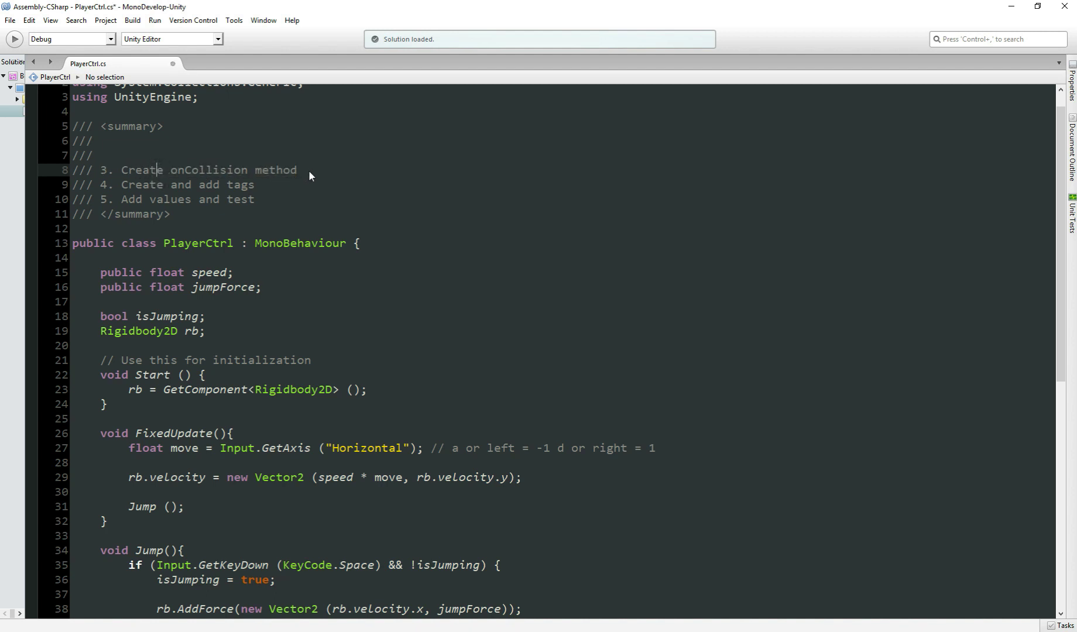
pyautogui.tripleClick(193, 169)
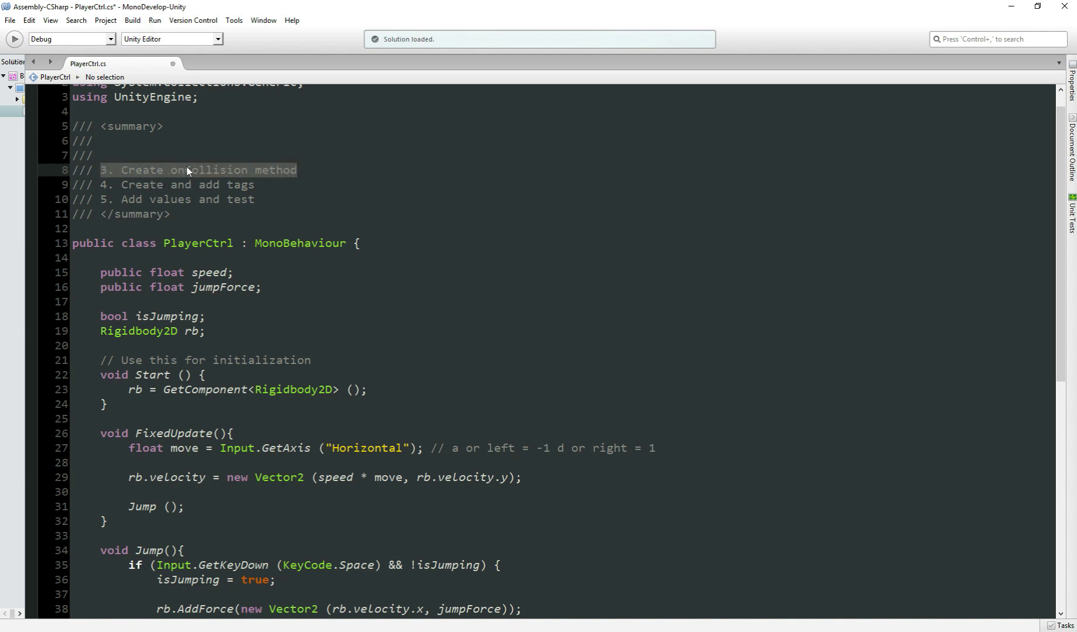
pyautogui.press('Delete')
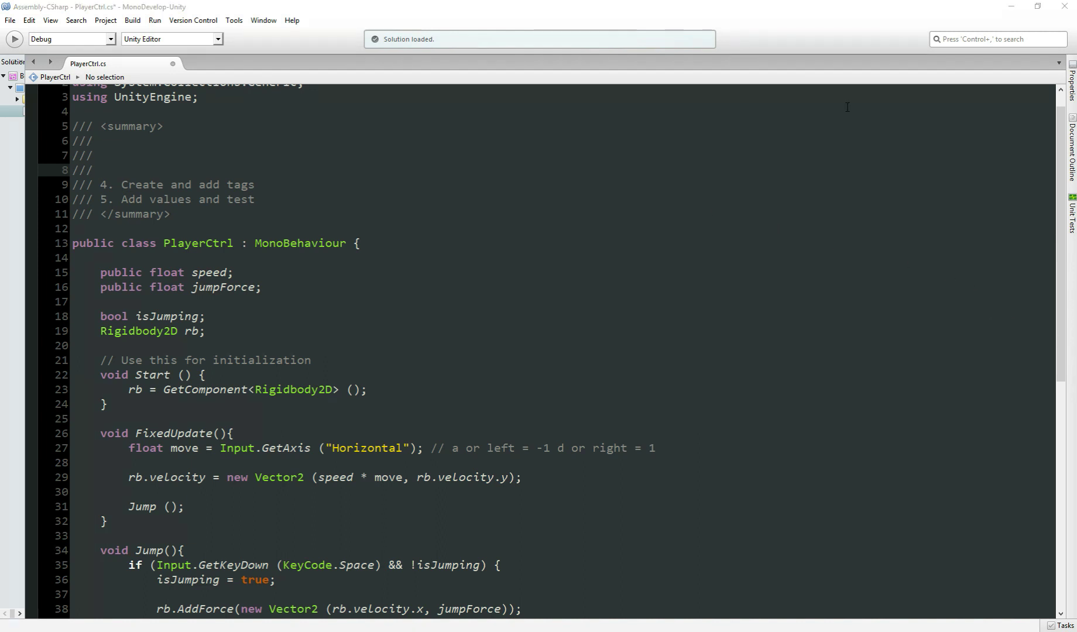
pyautogui.moveTo(637, 188)
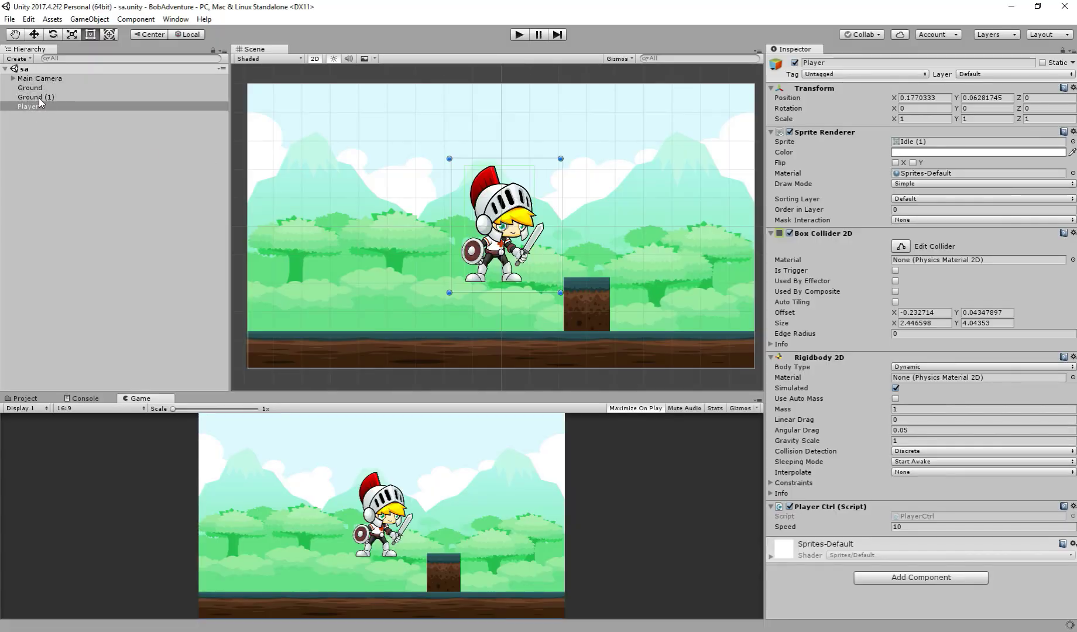
# Select the Ground object and create a new 'Ground' tag.
pyautogui.click(30, 88)
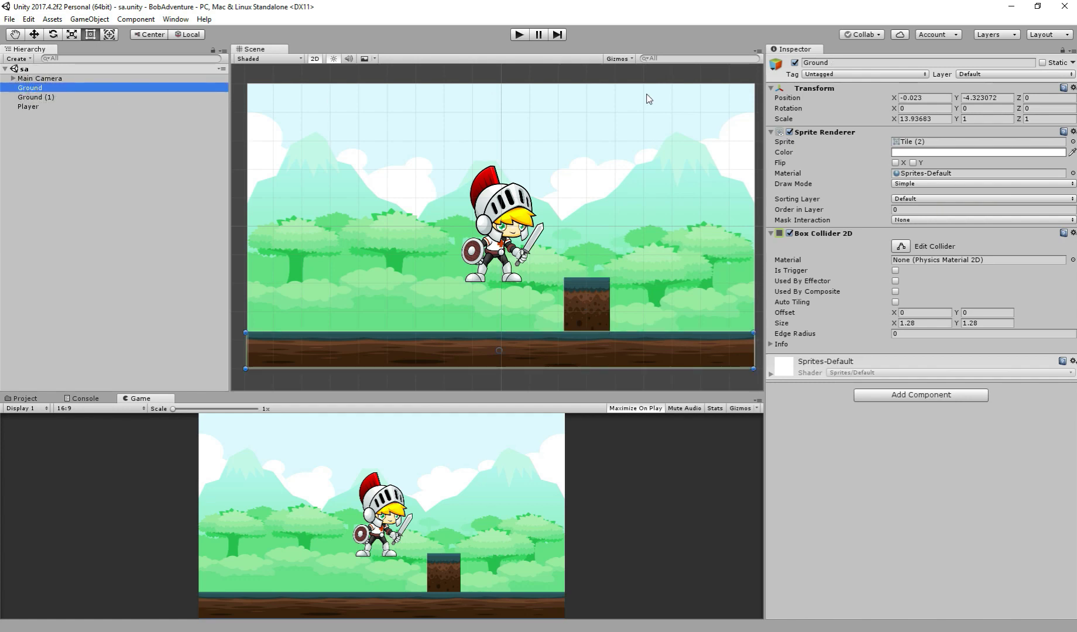
pyautogui.moveTo(794, 76)
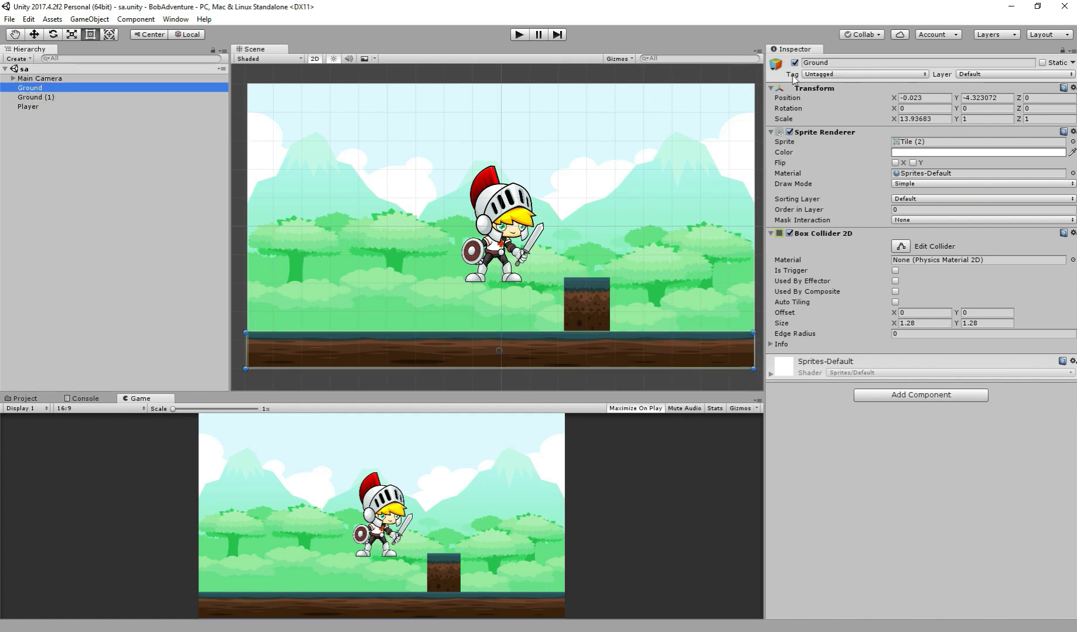
pyautogui.click(865, 74)
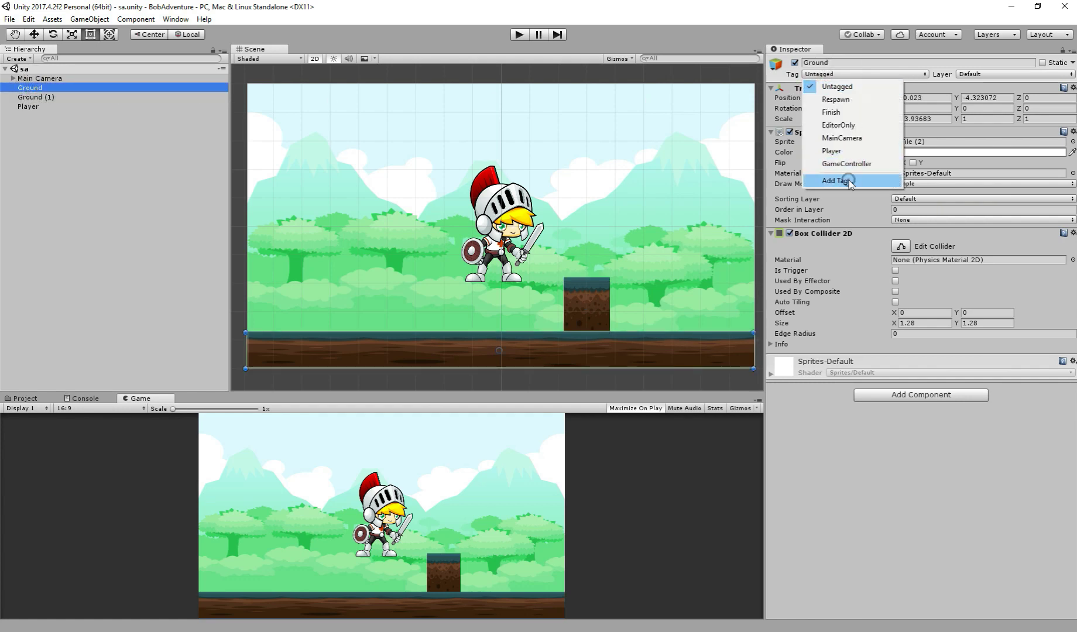
pyautogui.click(833, 181)
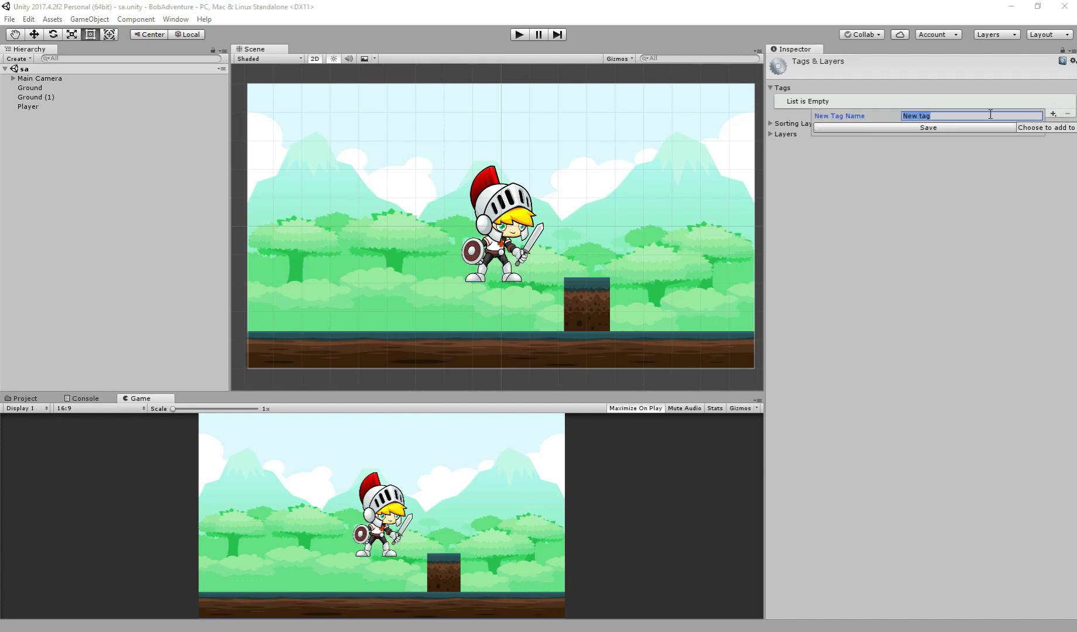
pyautogui.write('Ground')
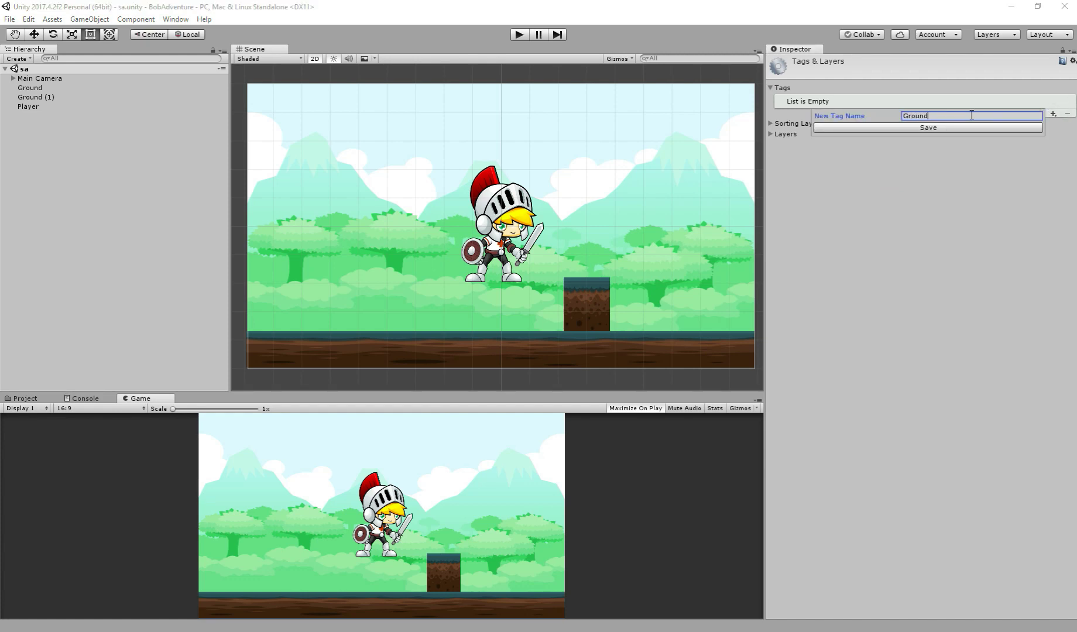
pyautogui.click(927, 127)
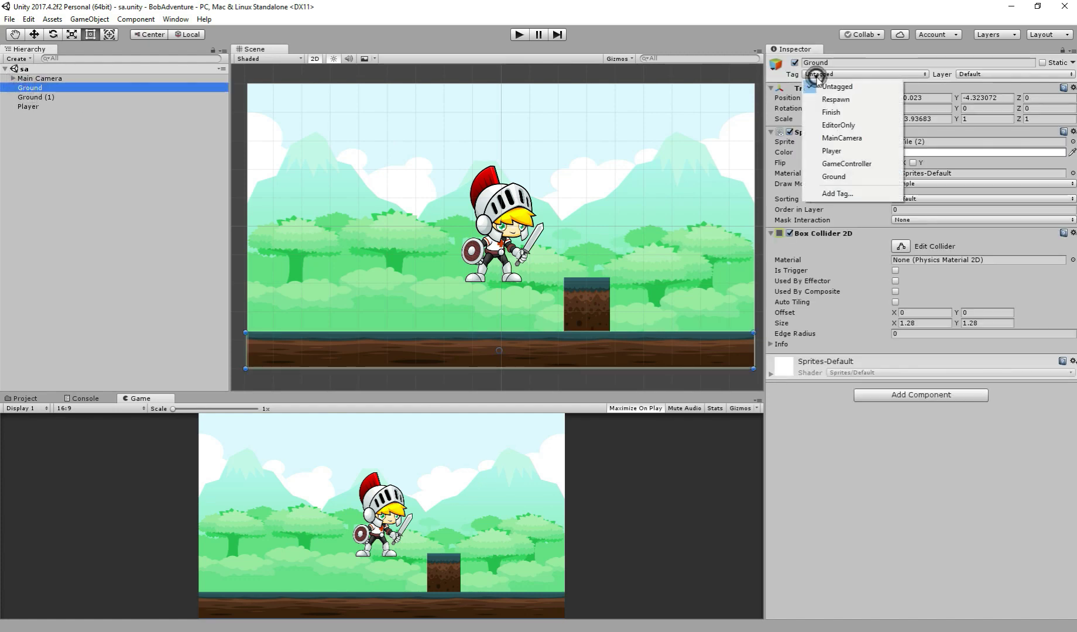
# Tag the Ground object as Ground, then select Ground (1) and its Tag dropdown.
pyautogui.click(832, 177)
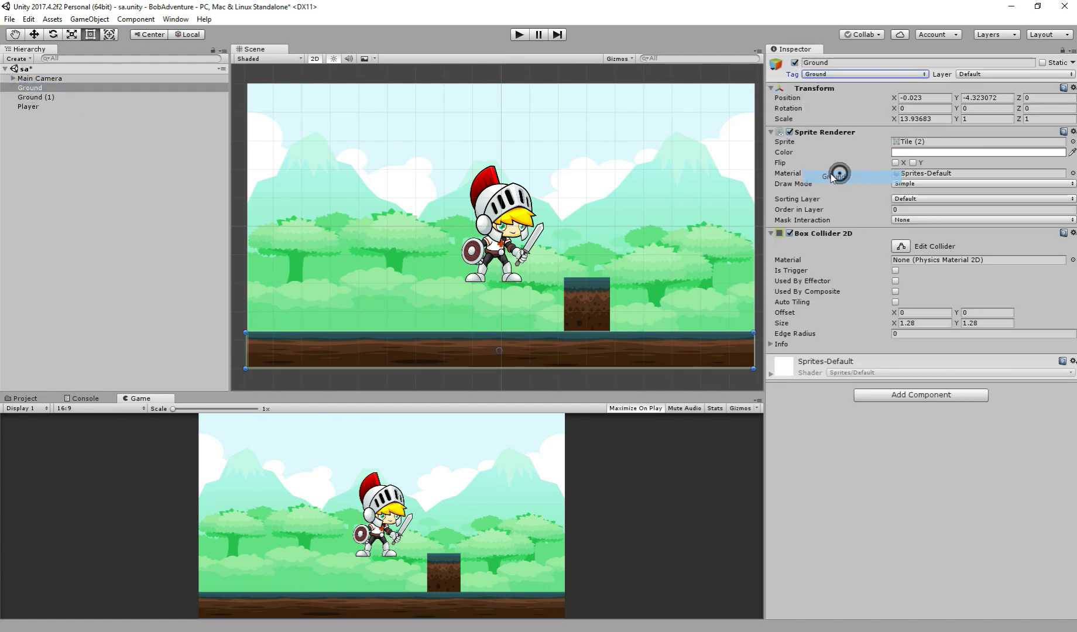
pyautogui.click(37, 97)
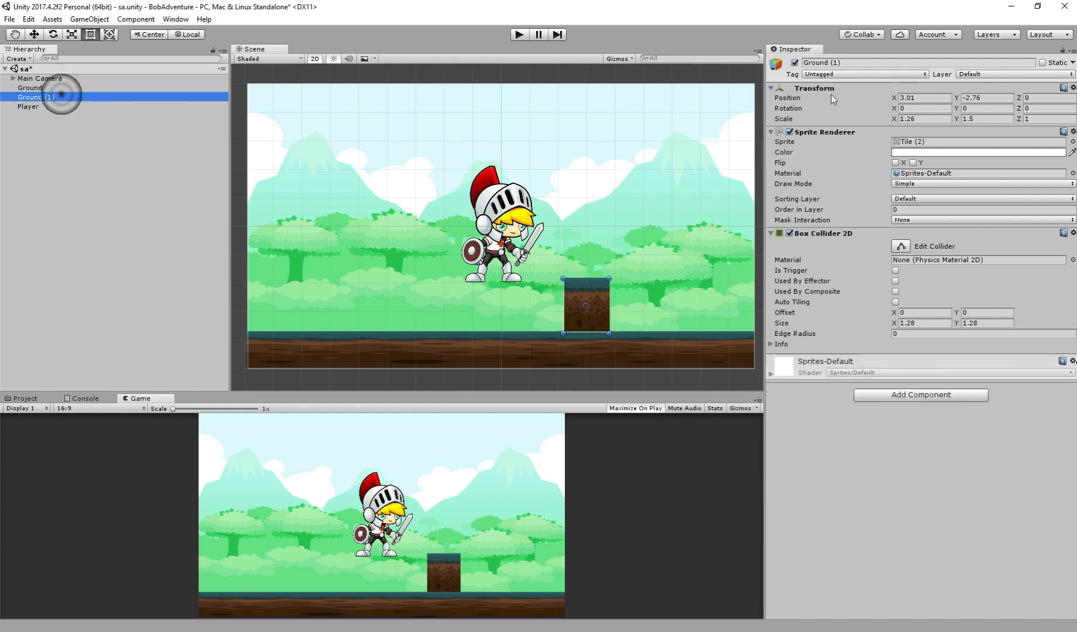
pyautogui.click(864, 74)
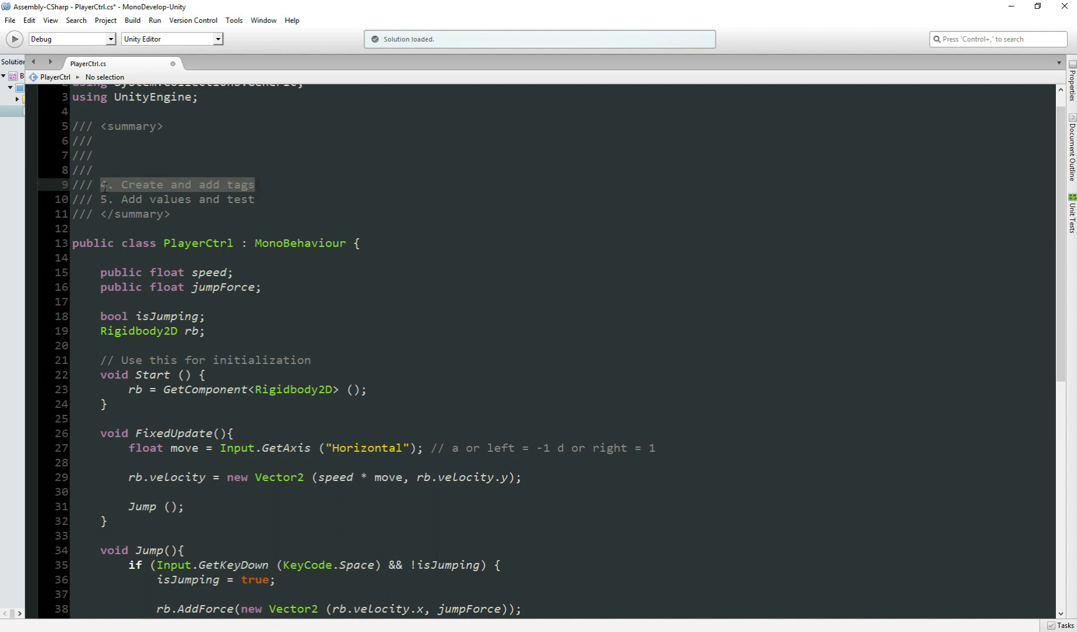
# Leave MonoDevelop and return to the Unity editor.
pyautogui.press('Delete')
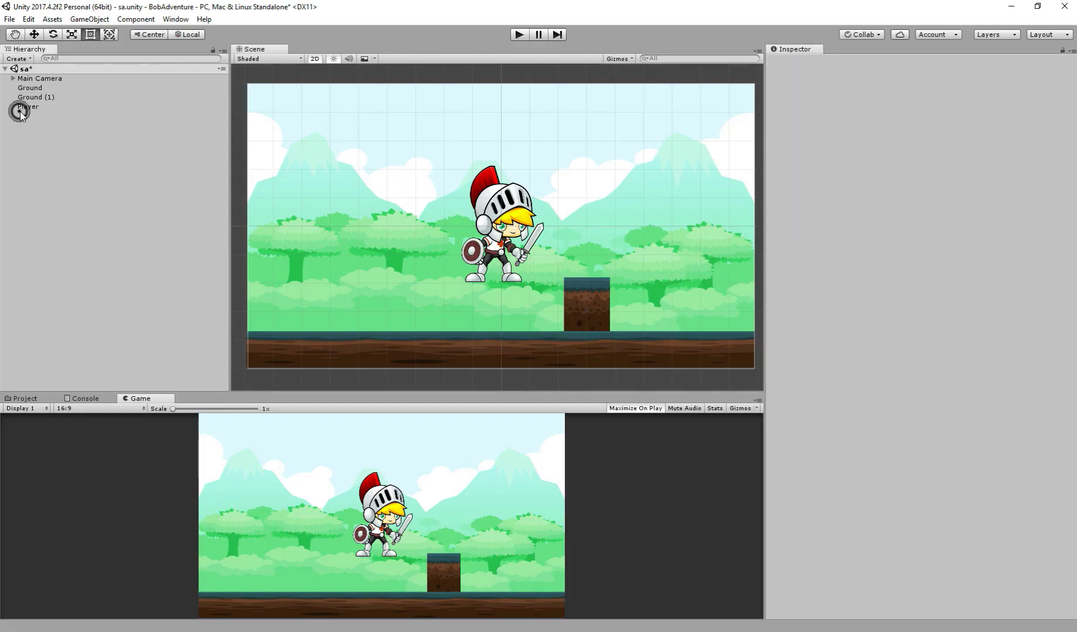
# Set the Player's Jump Force to 350 and run the game in Play mode.
pyautogui.click(28, 106)
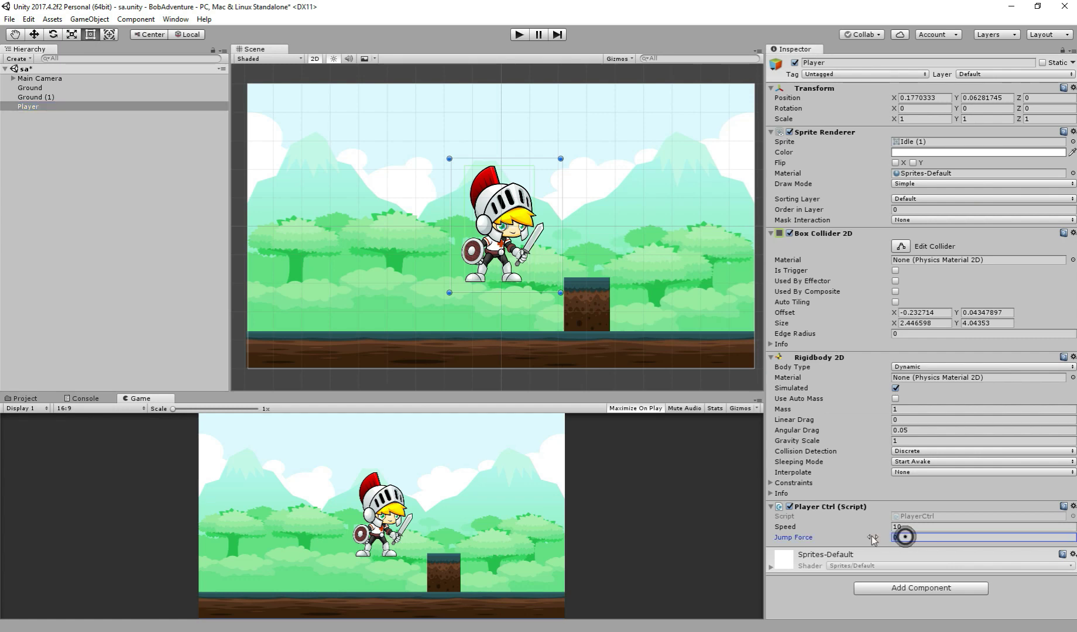
pyautogui.write('350')
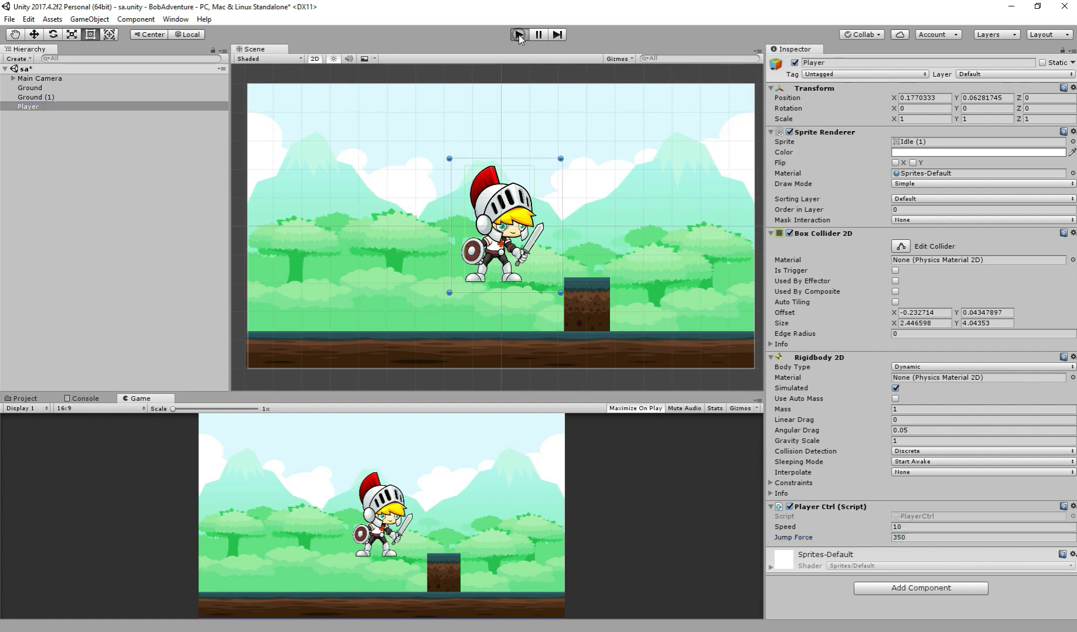
pyautogui.click(519, 35)
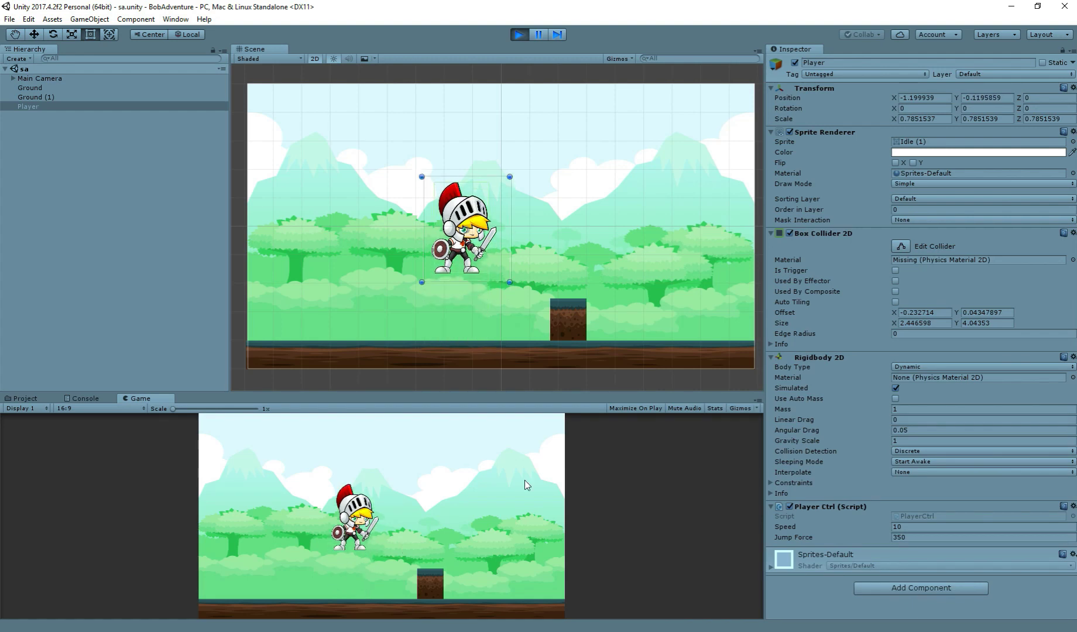
pyautogui.write('-2.446443')
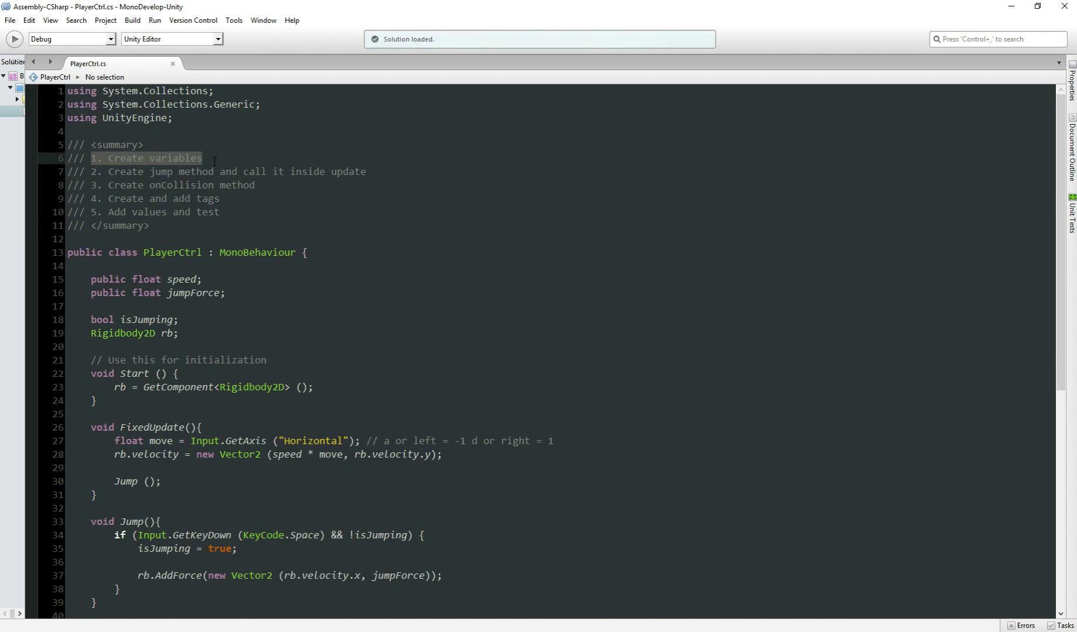
pyautogui.click(137, 292)
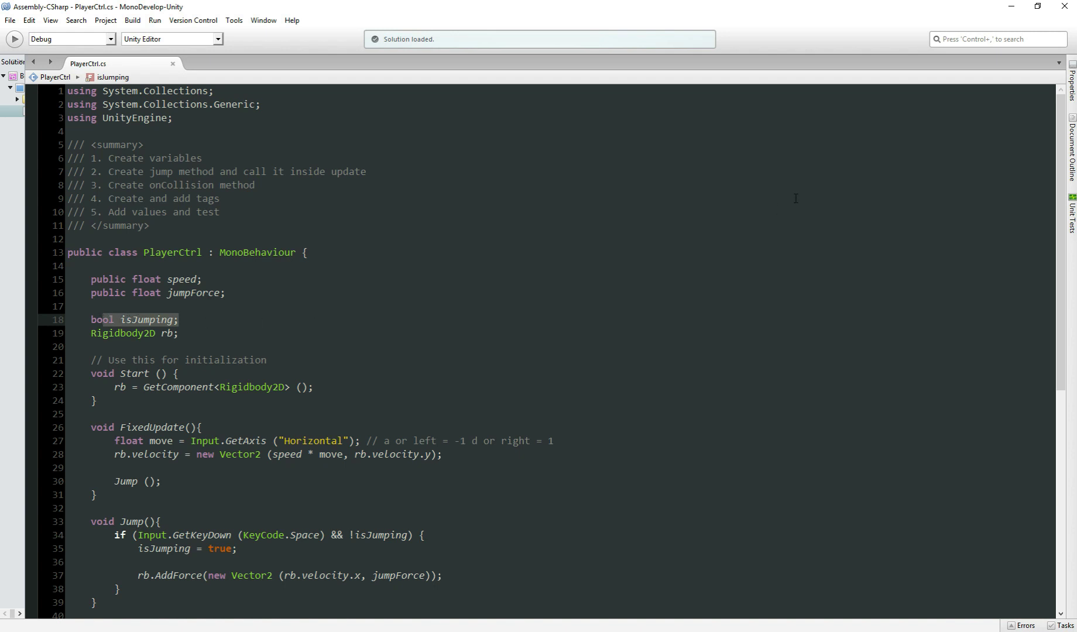
pyautogui.scroll(-3)
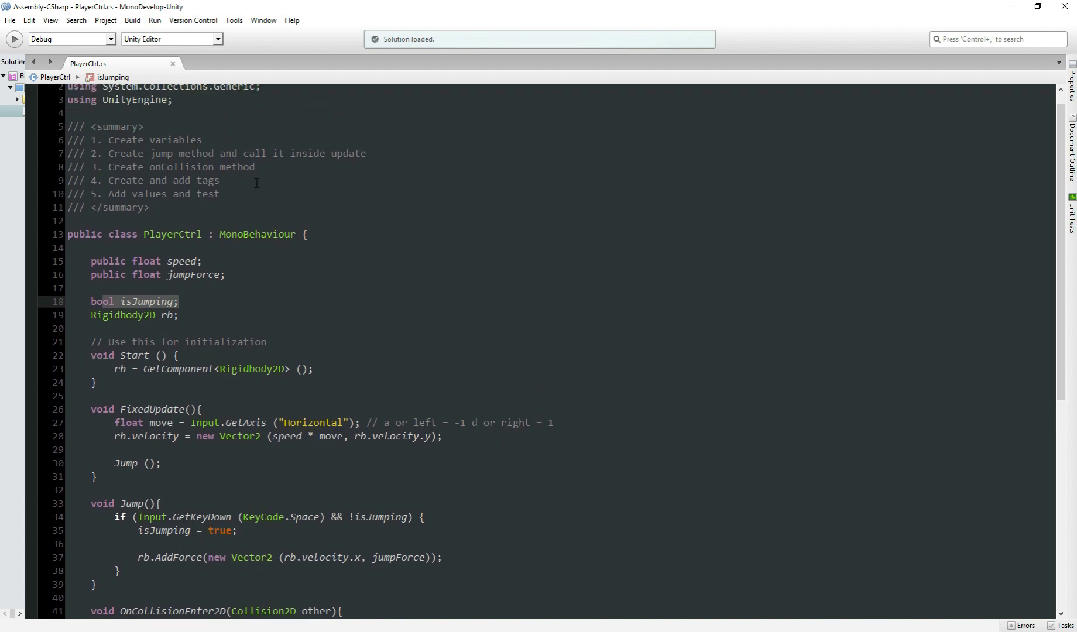
pyautogui.moveTo(657, 290)
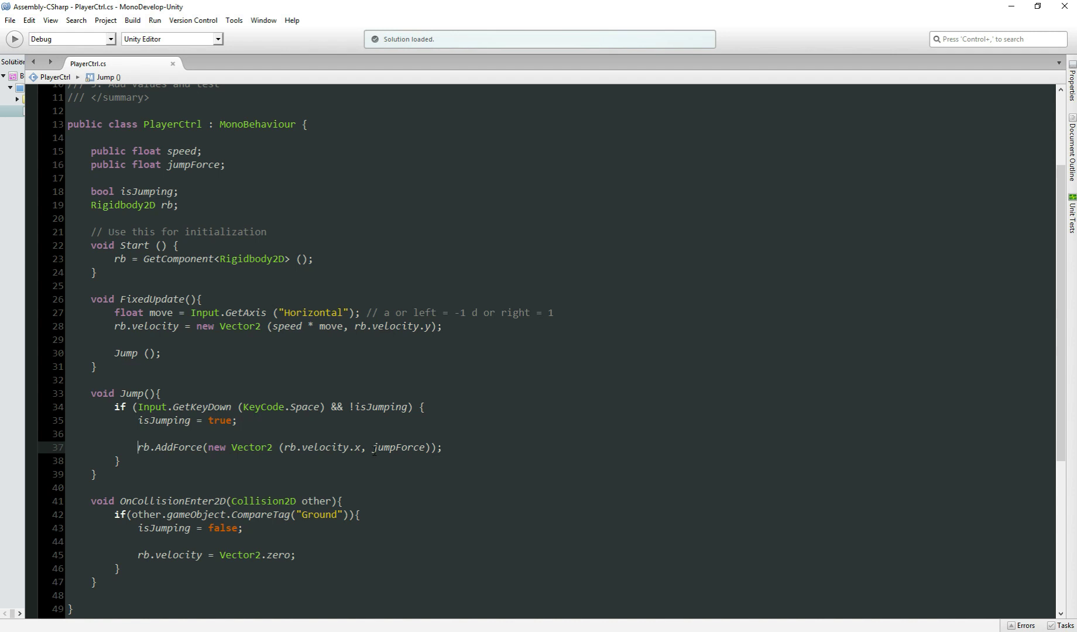
# Highlight the Jump() call in FixedUpdate and scroll down to OnCollisionEnter2D.
pyautogui.doubleClick(397, 447)
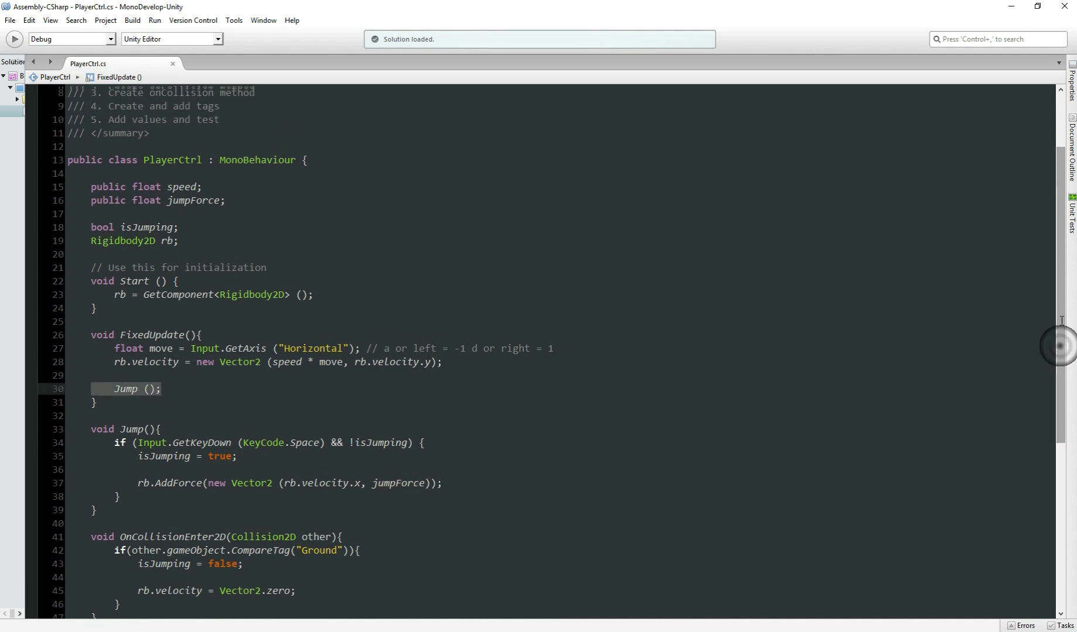
pyautogui.scroll(-3)
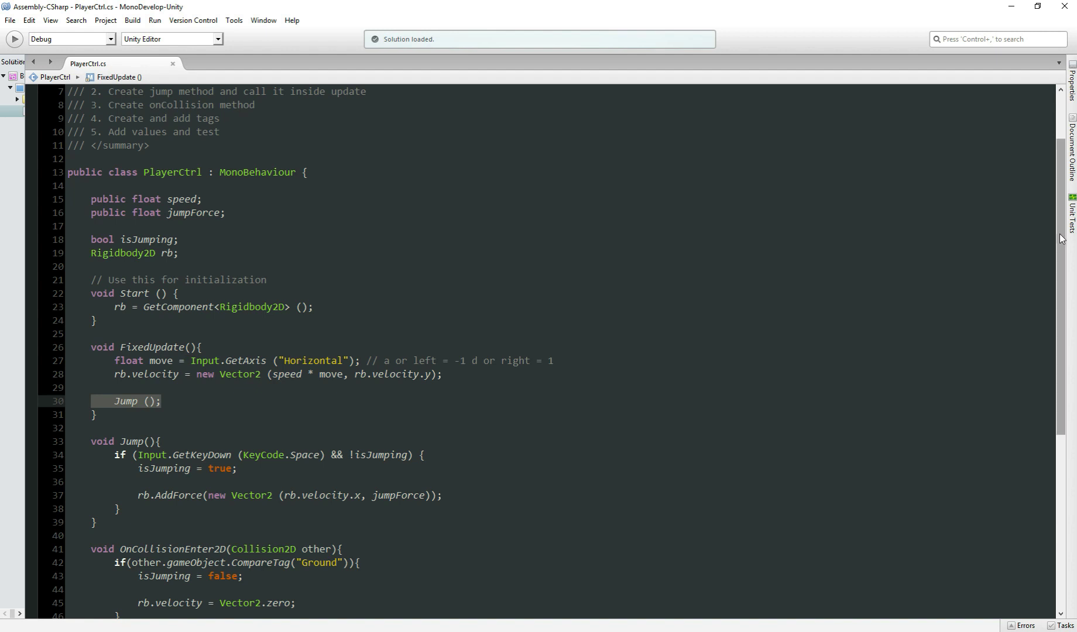
pyautogui.scroll(-3)
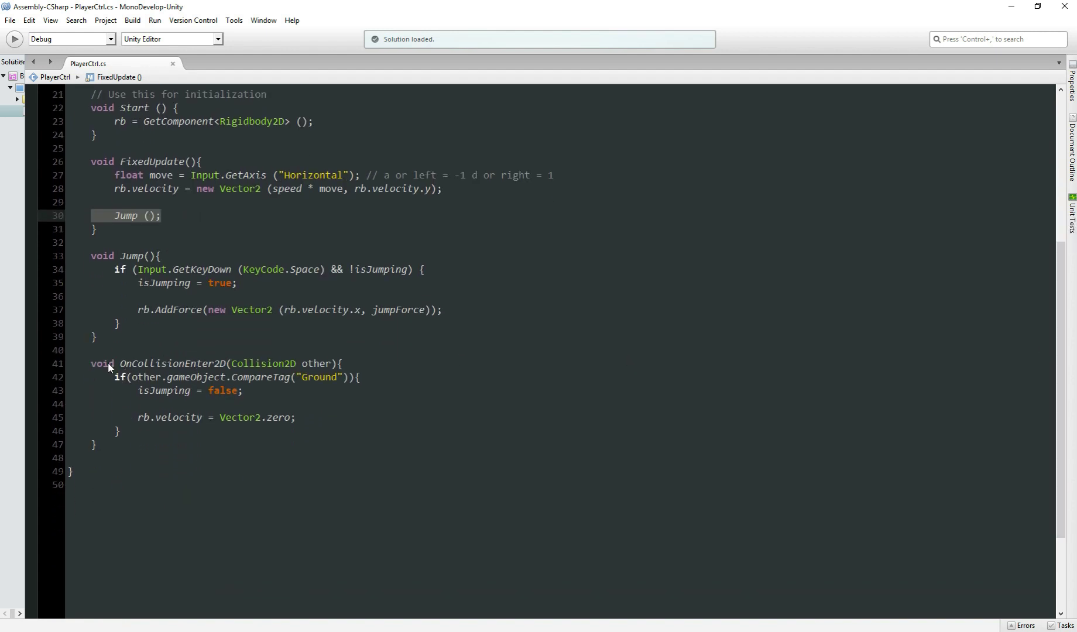
pyautogui.moveTo(236, 368)
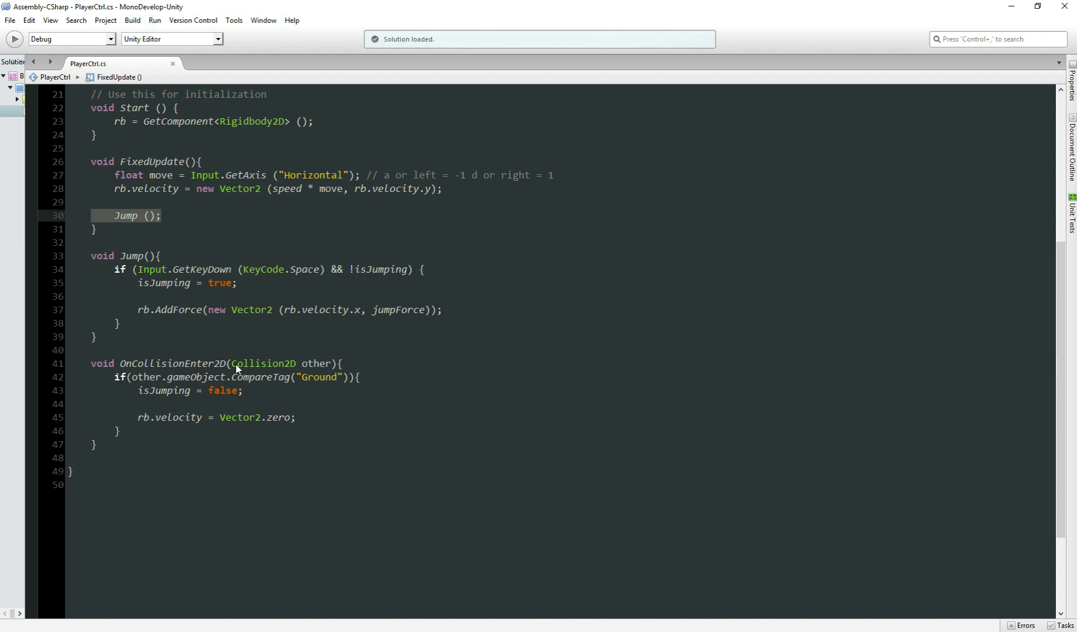
pyautogui.moveTo(191, 382)
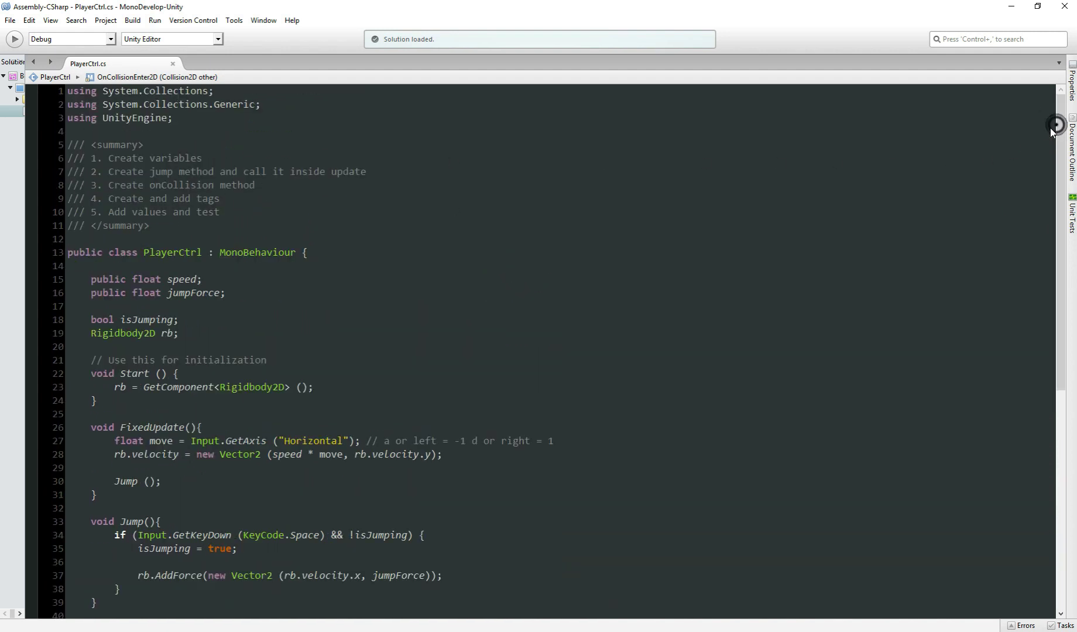
pyautogui.moveTo(110, 205)
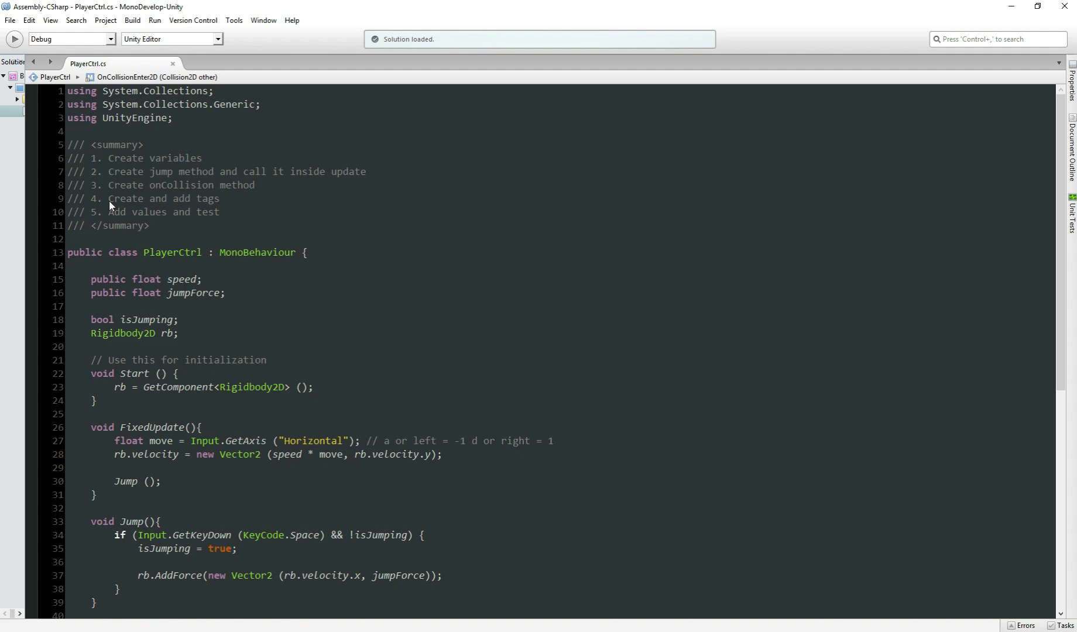
pyautogui.moveTo(673, 195)
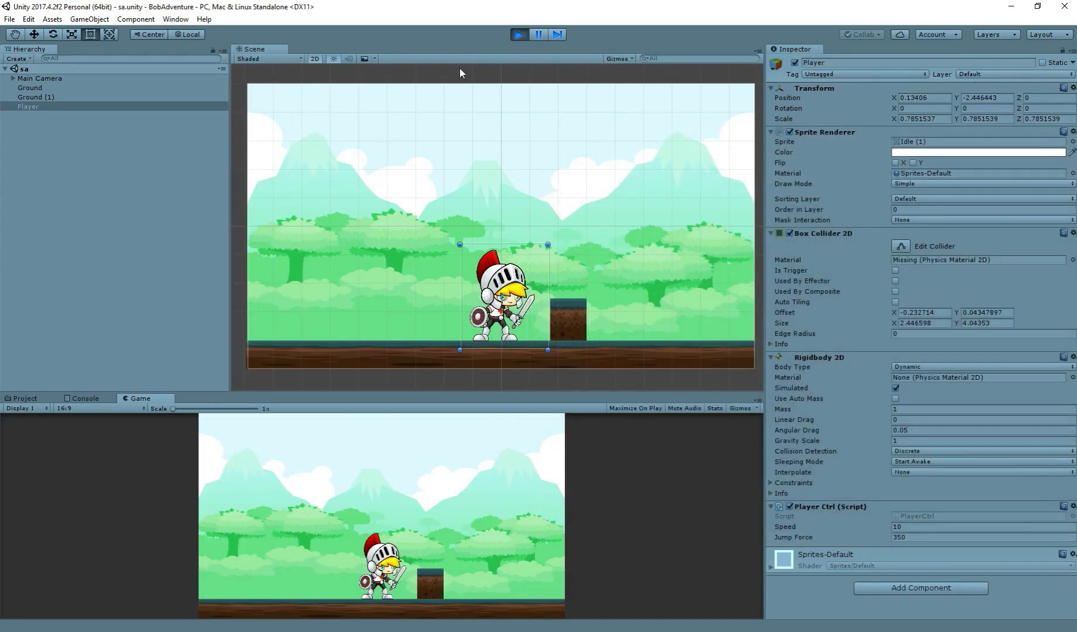
# Stop play mode and review Ground's tag options in the project's tag list.
pyautogui.click(30, 88)
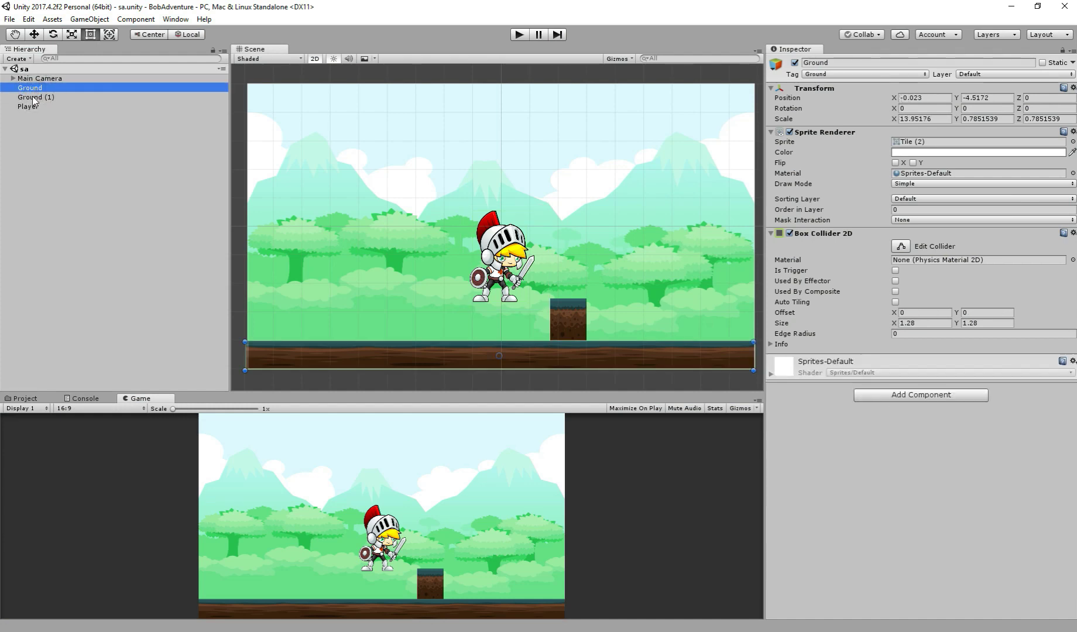
pyautogui.click(864, 75)
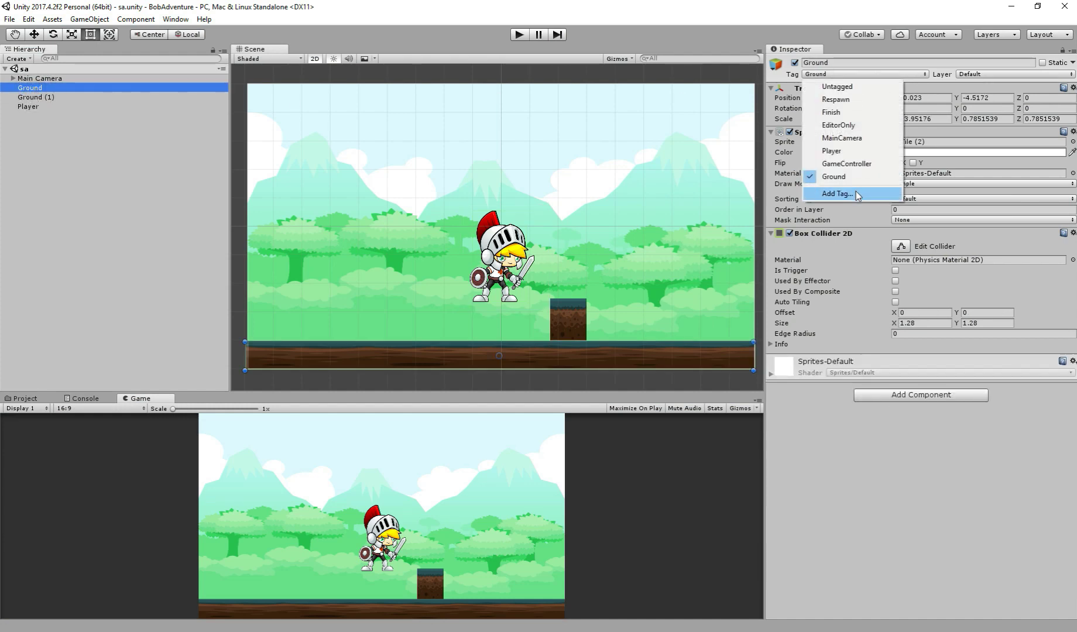
pyautogui.click(837, 193)
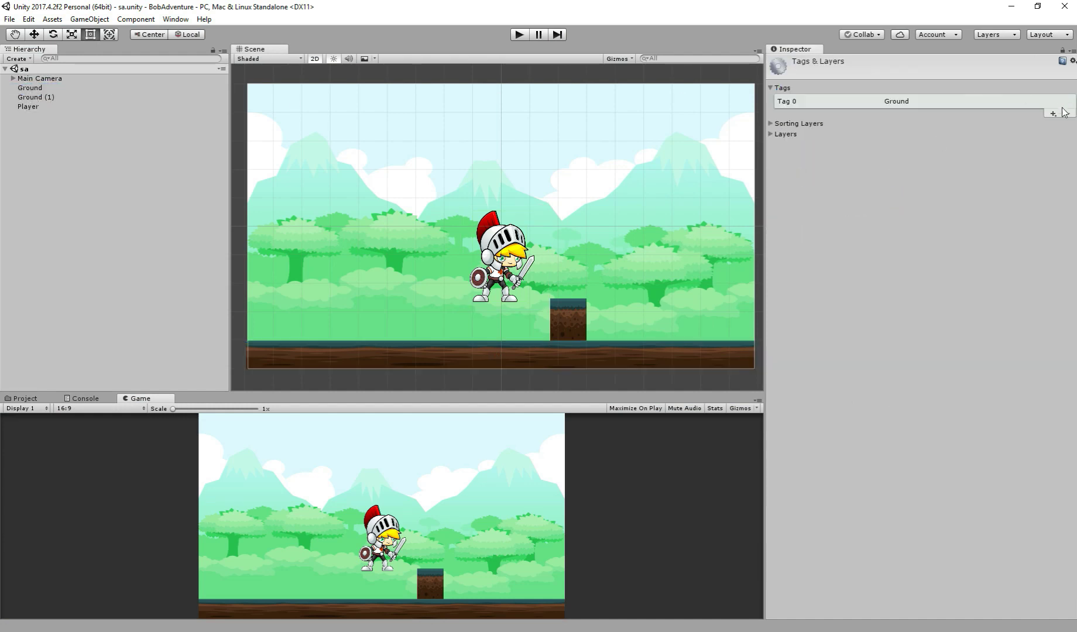
# Select Ground and Ground (1) in turn to confirm each uses the Ground tag.
pyautogui.click(29, 88)
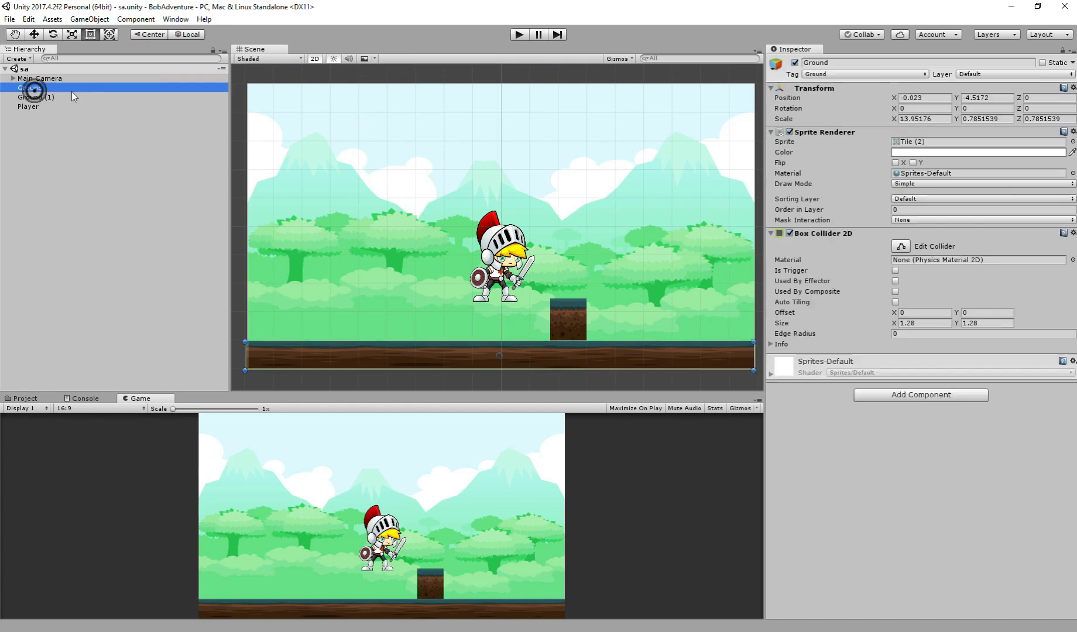
pyautogui.click(864, 74)
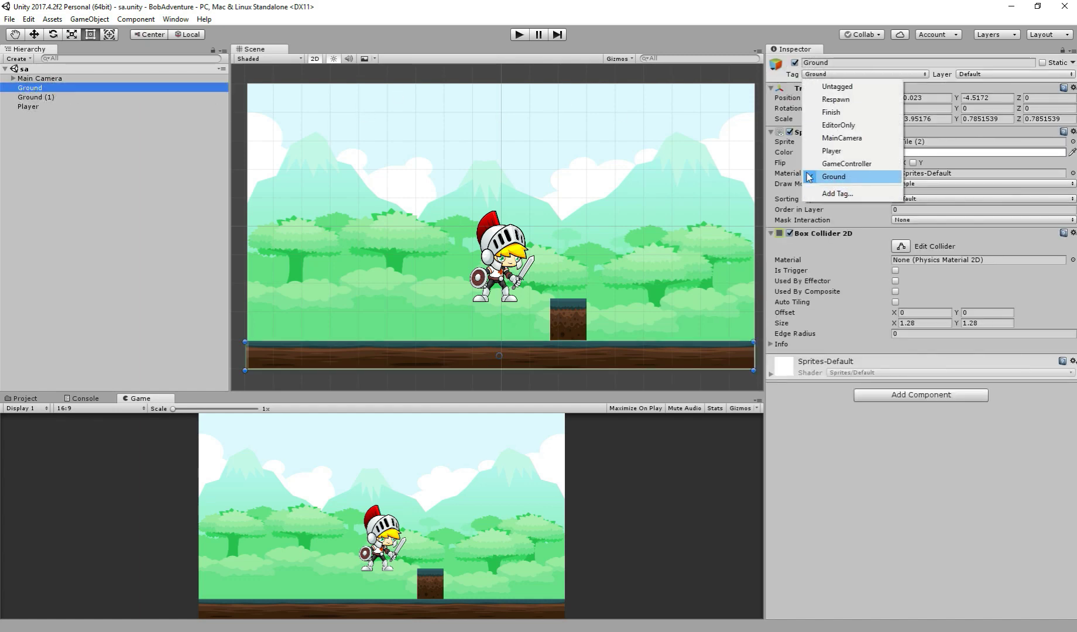
pyautogui.click(37, 97)
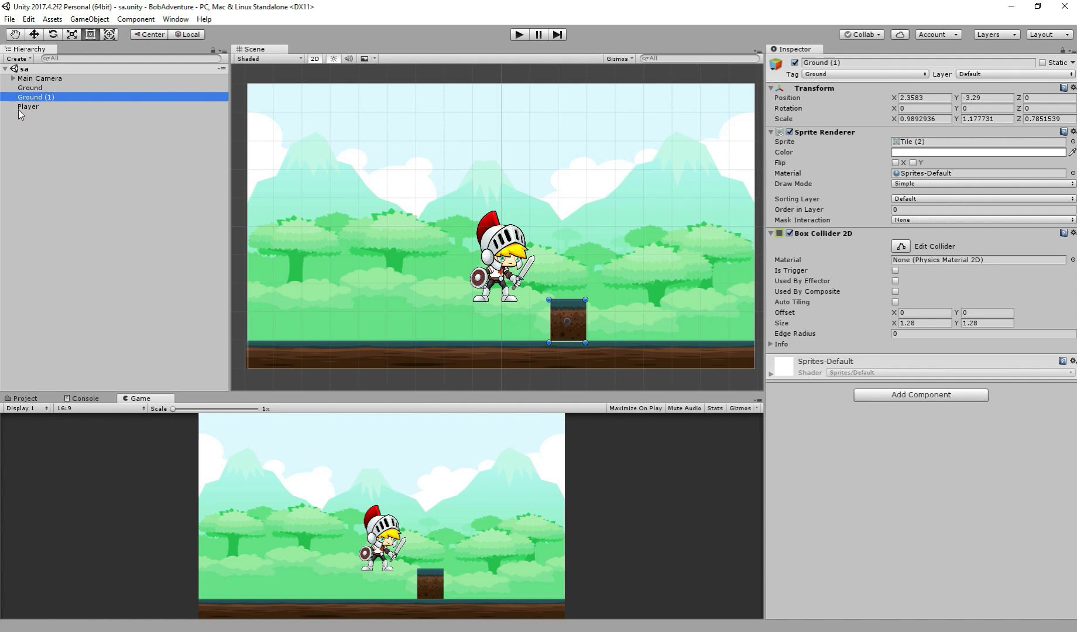
pyautogui.click(30, 87)
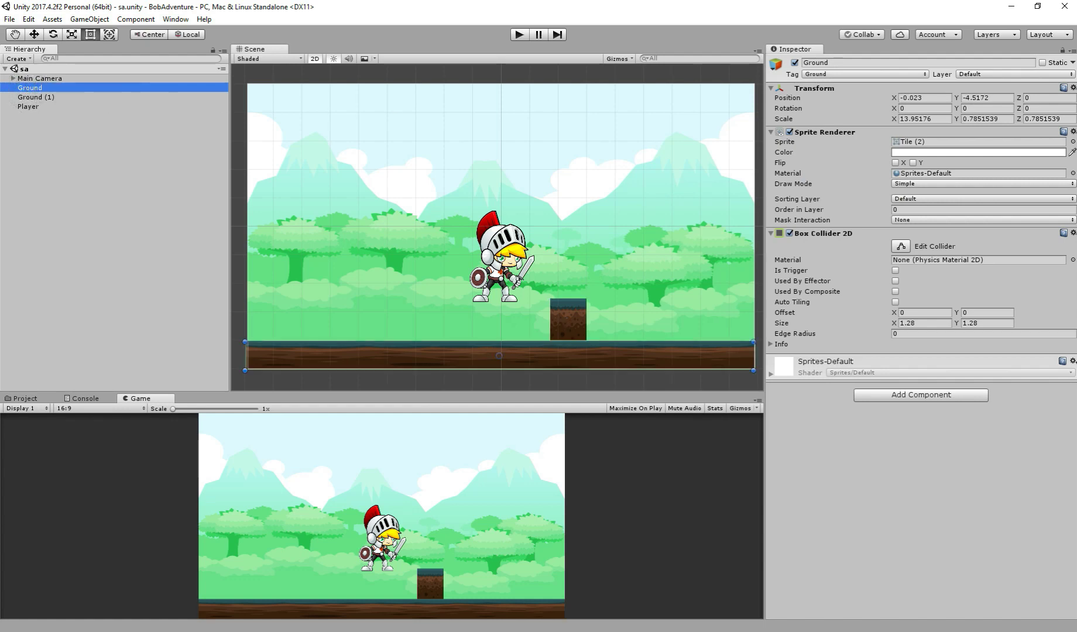